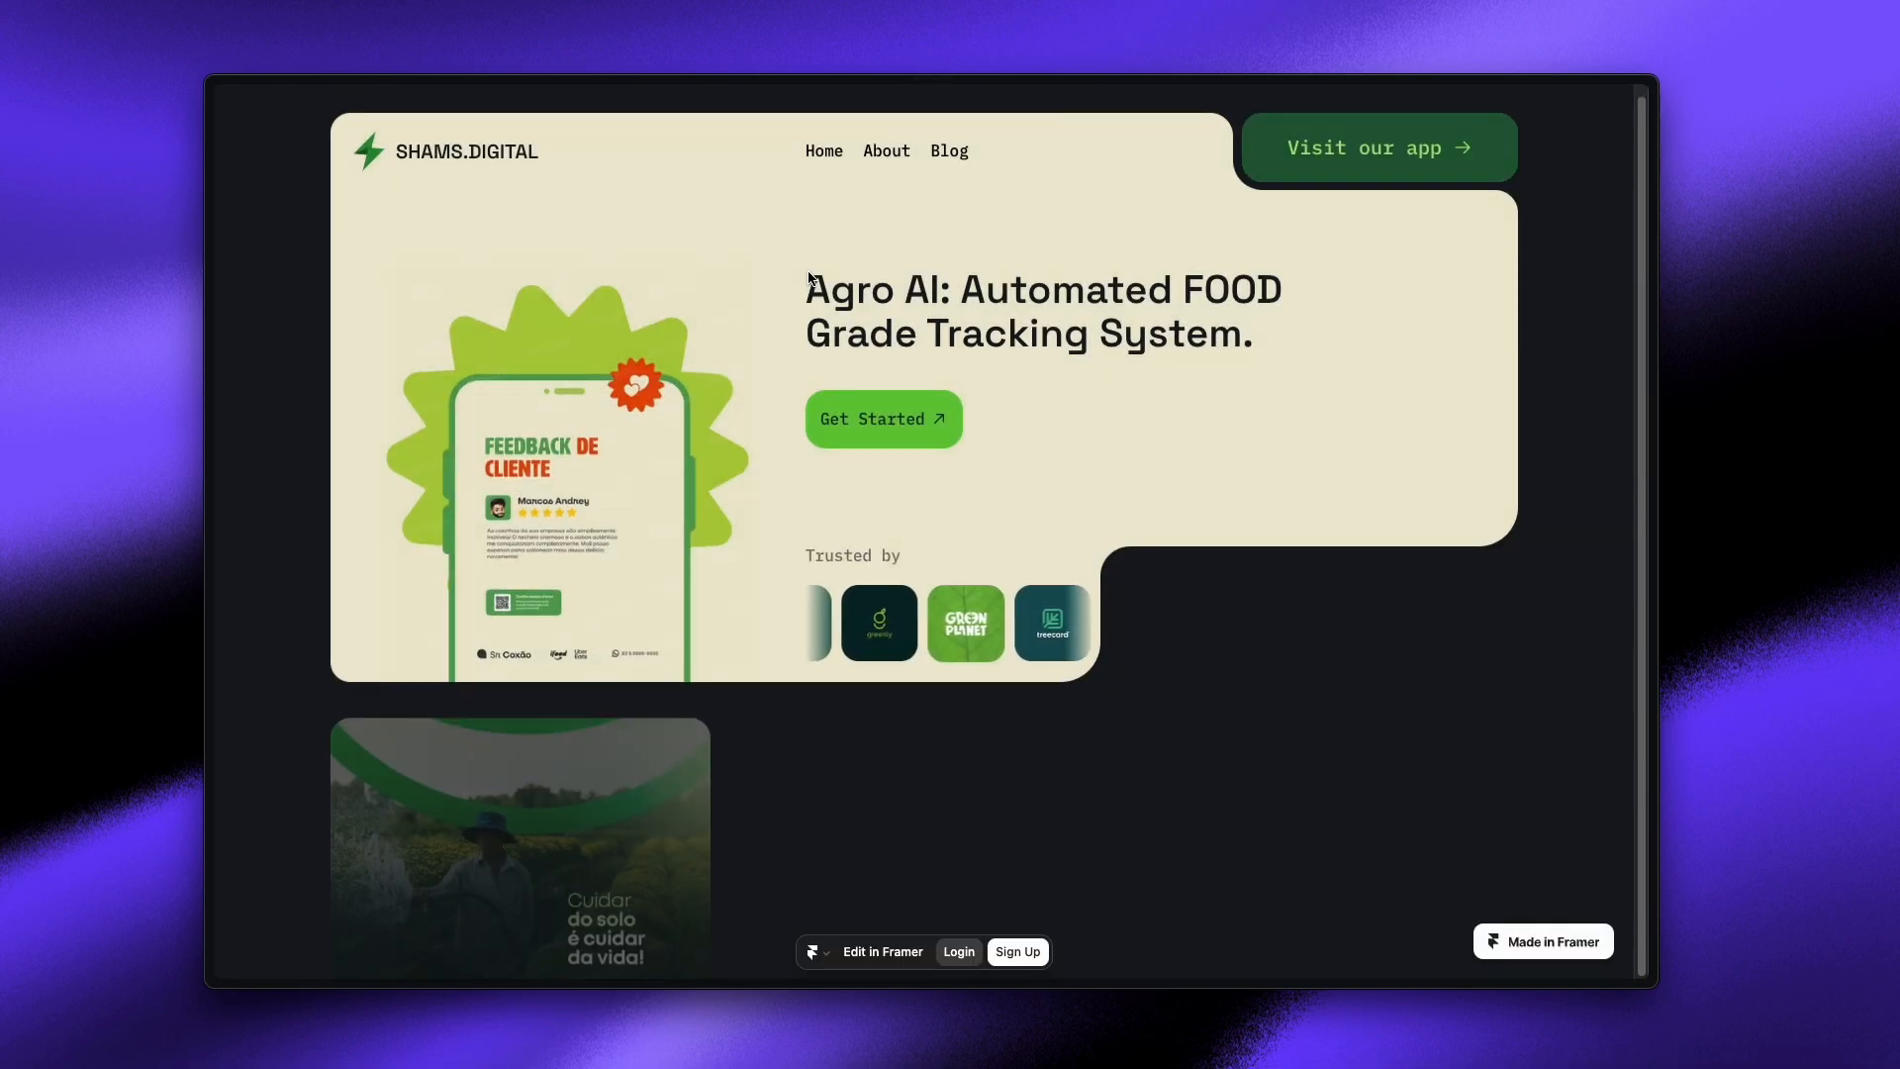
Scroll the published Agro AI site before opening it for editing in Framer
{"action": "scroll", "scroll_direction": "down", "scroll_amount": 3}
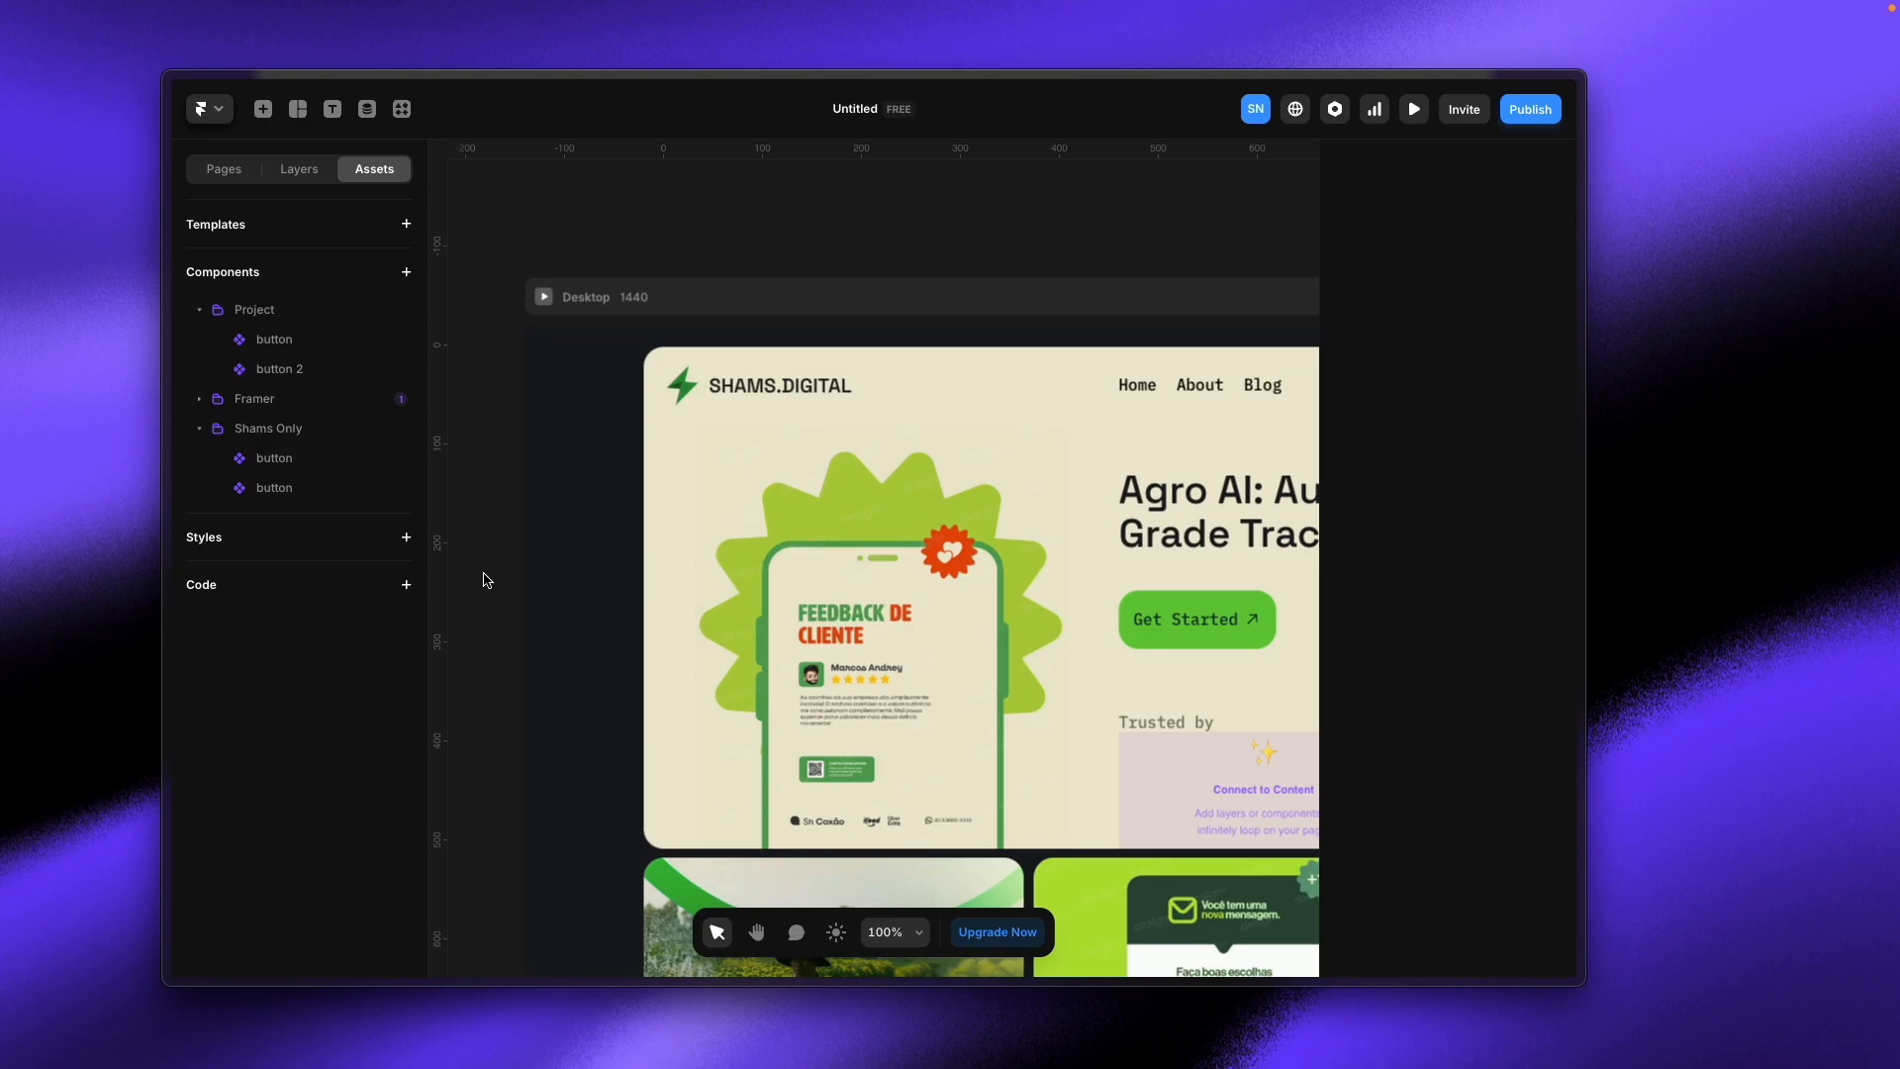
Create a new code file named 'xx' as a New Component from the Assets Code section
{"action": "left_click", "coordinate": [406, 584]}
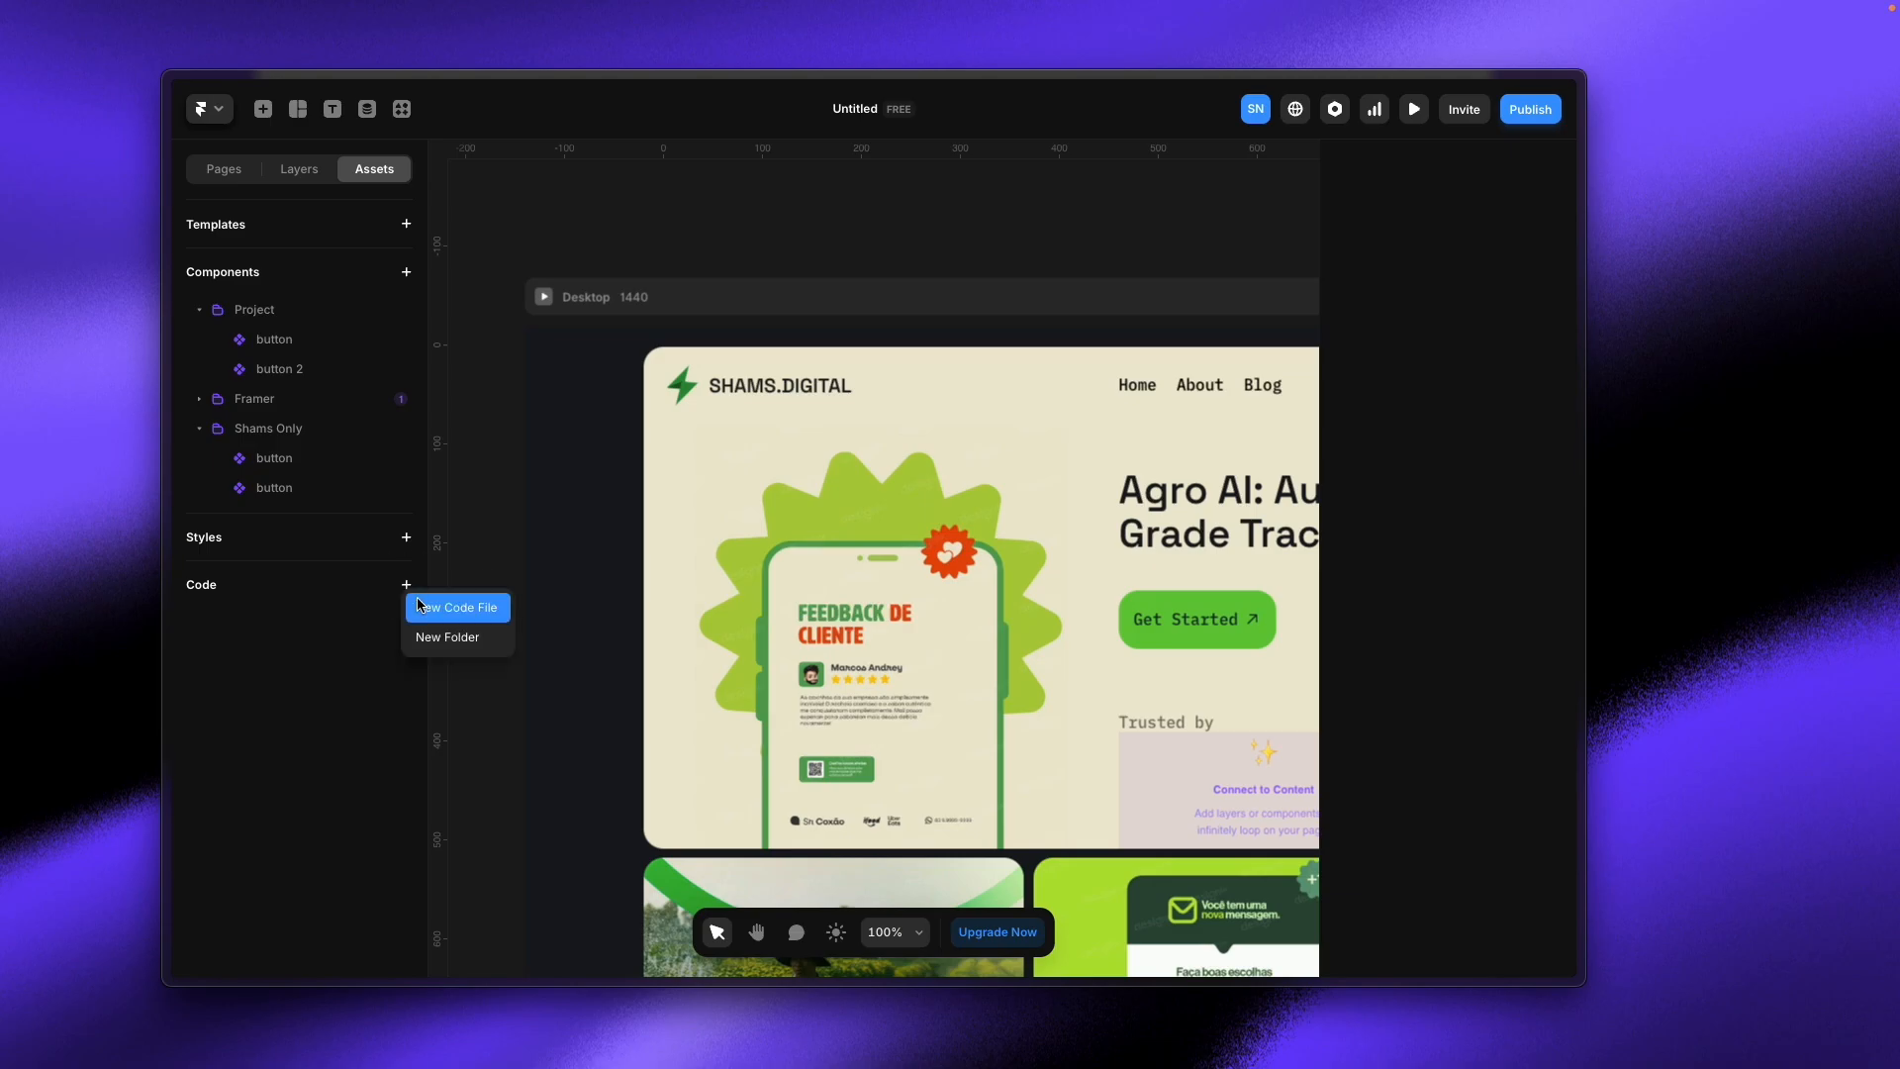
{"action": "mouse_move", "coordinate": [425, 616]}
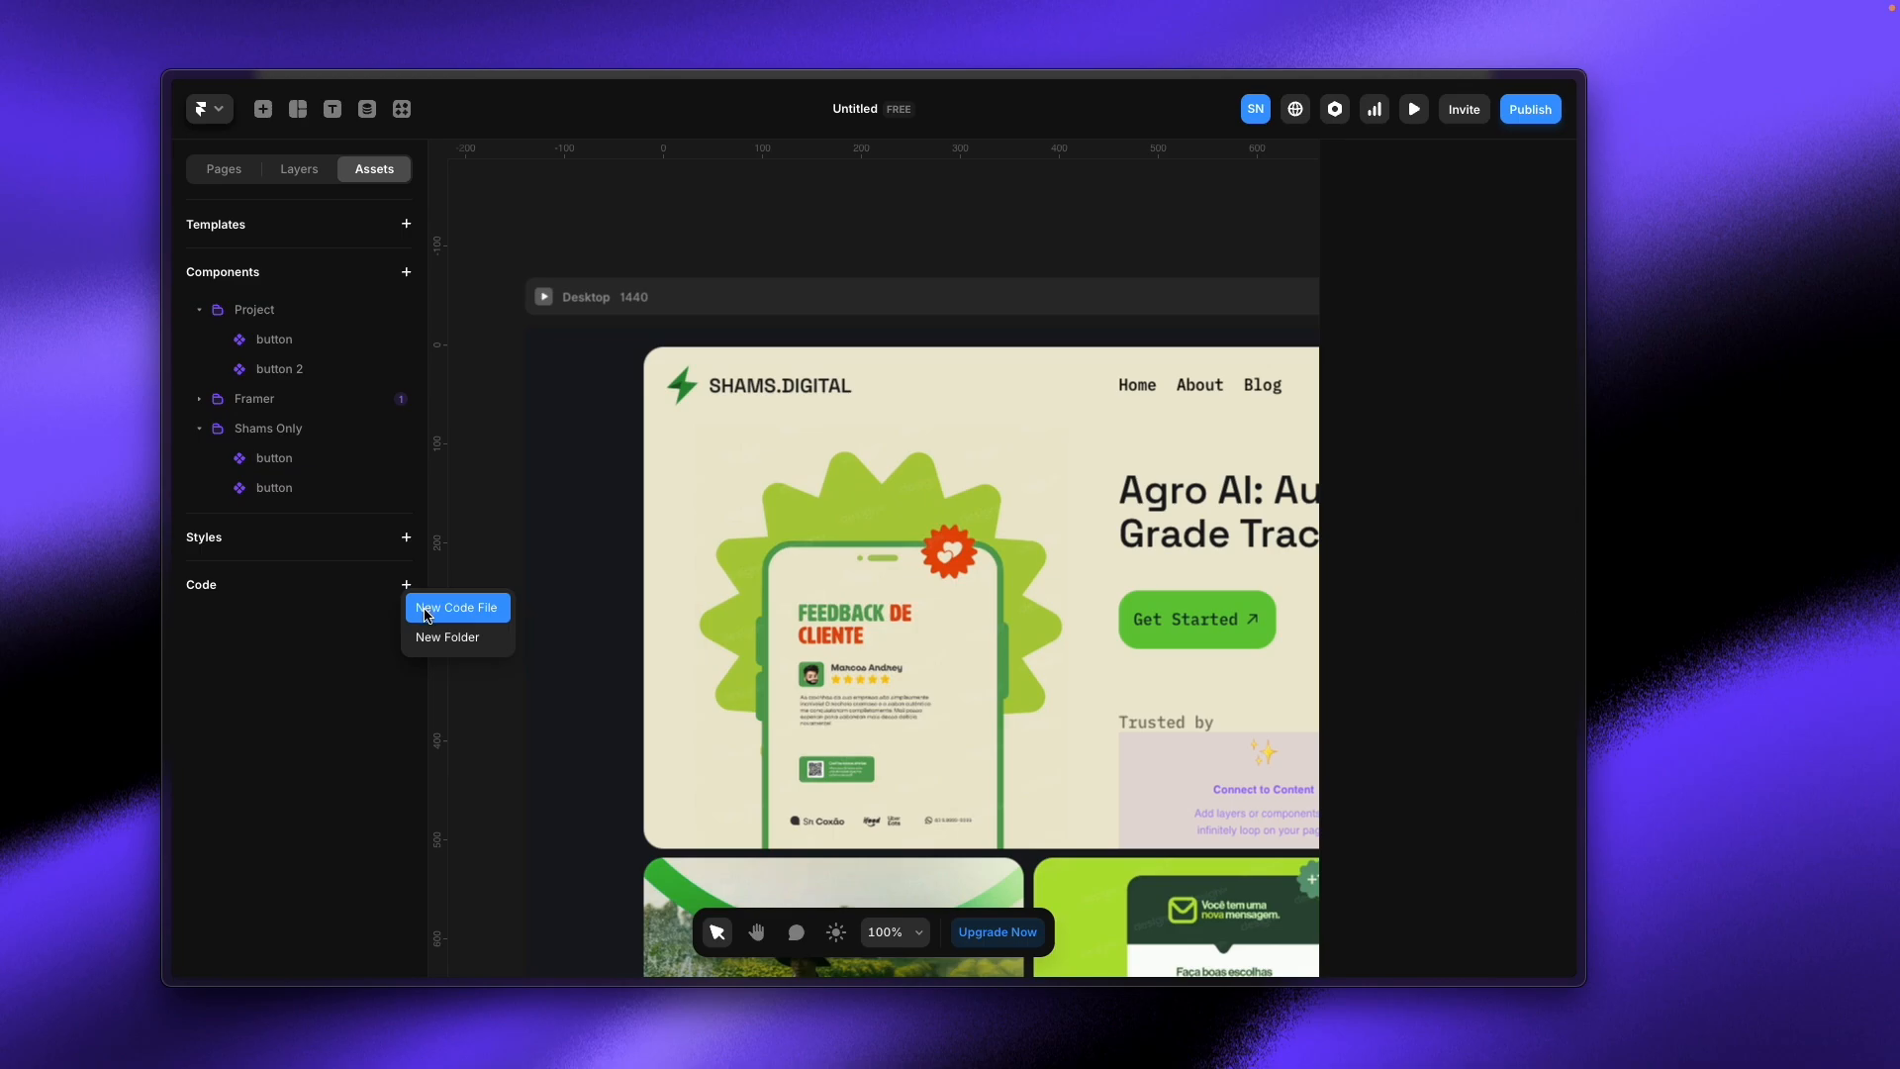
{"action": "left_click", "coordinate": [433, 618]}
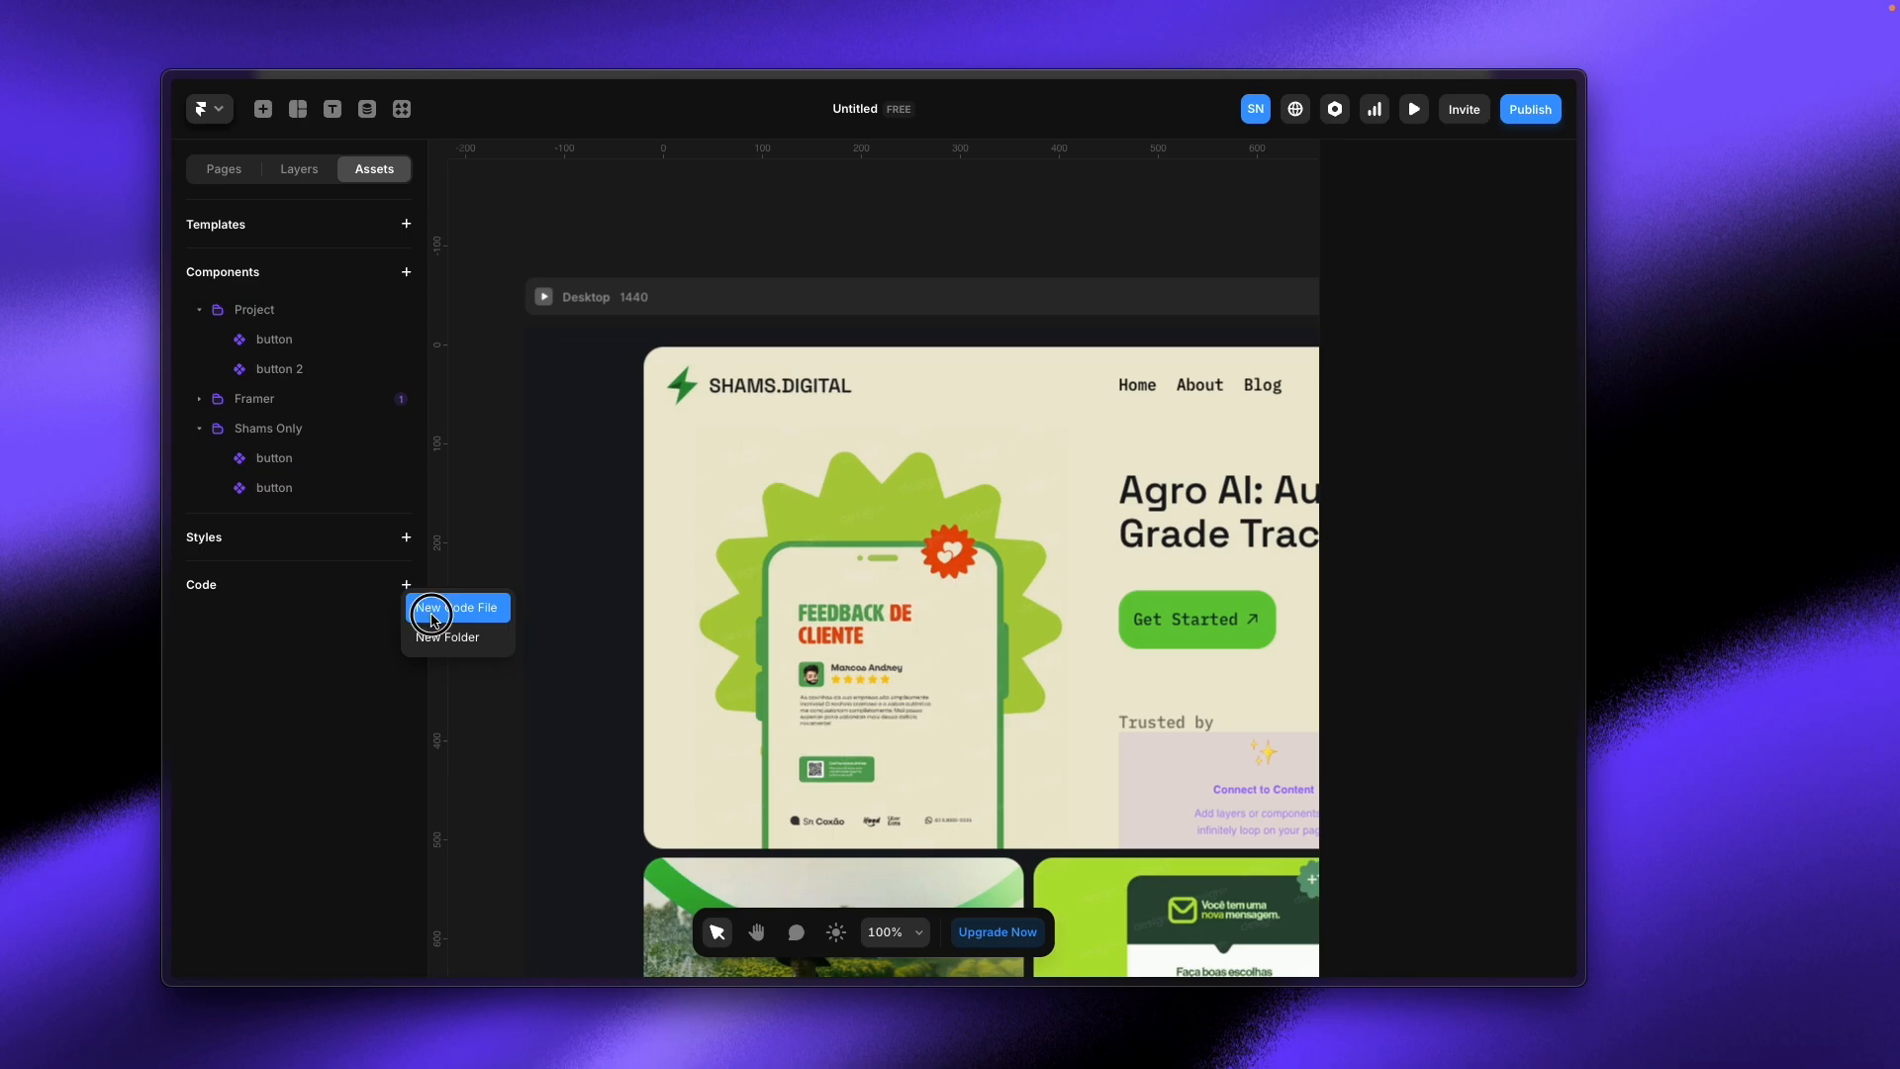
{"action": "left_click", "coordinate": [457, 608]}
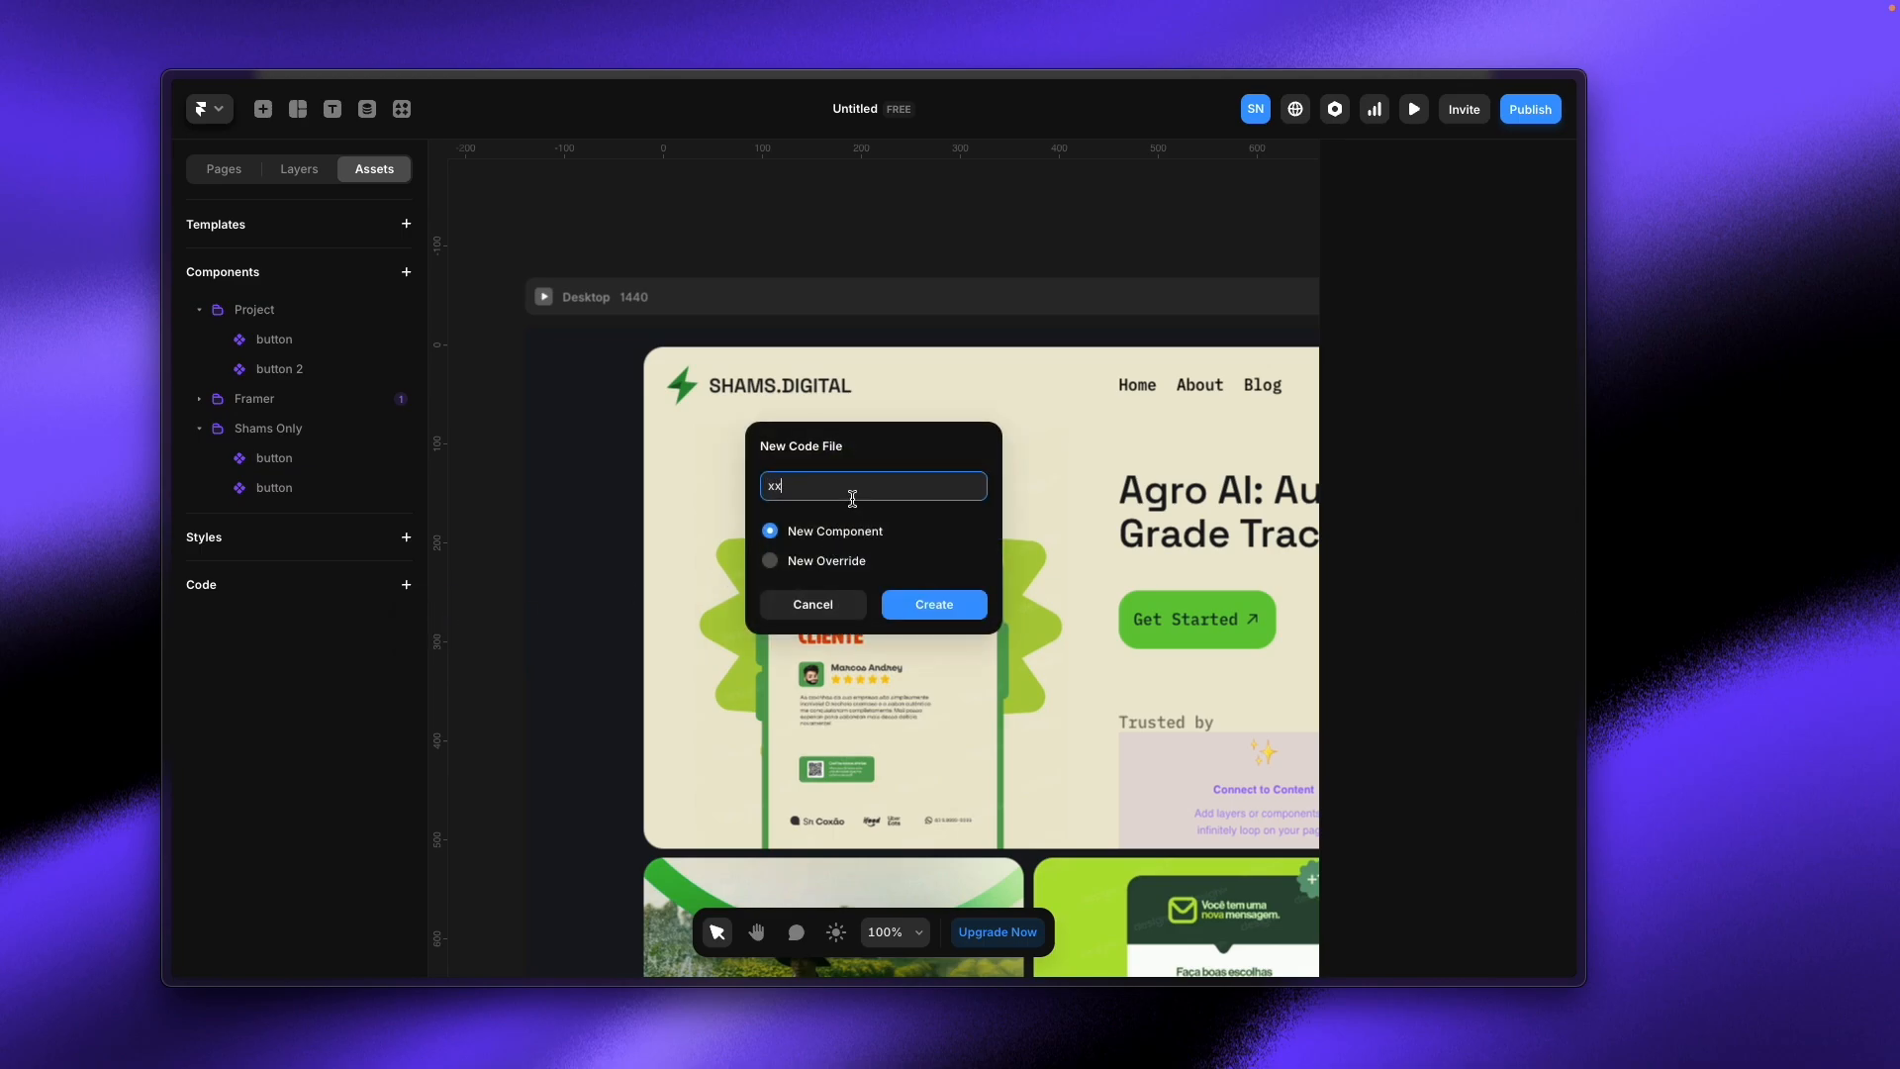
{"action": "type", "text": "xx"}
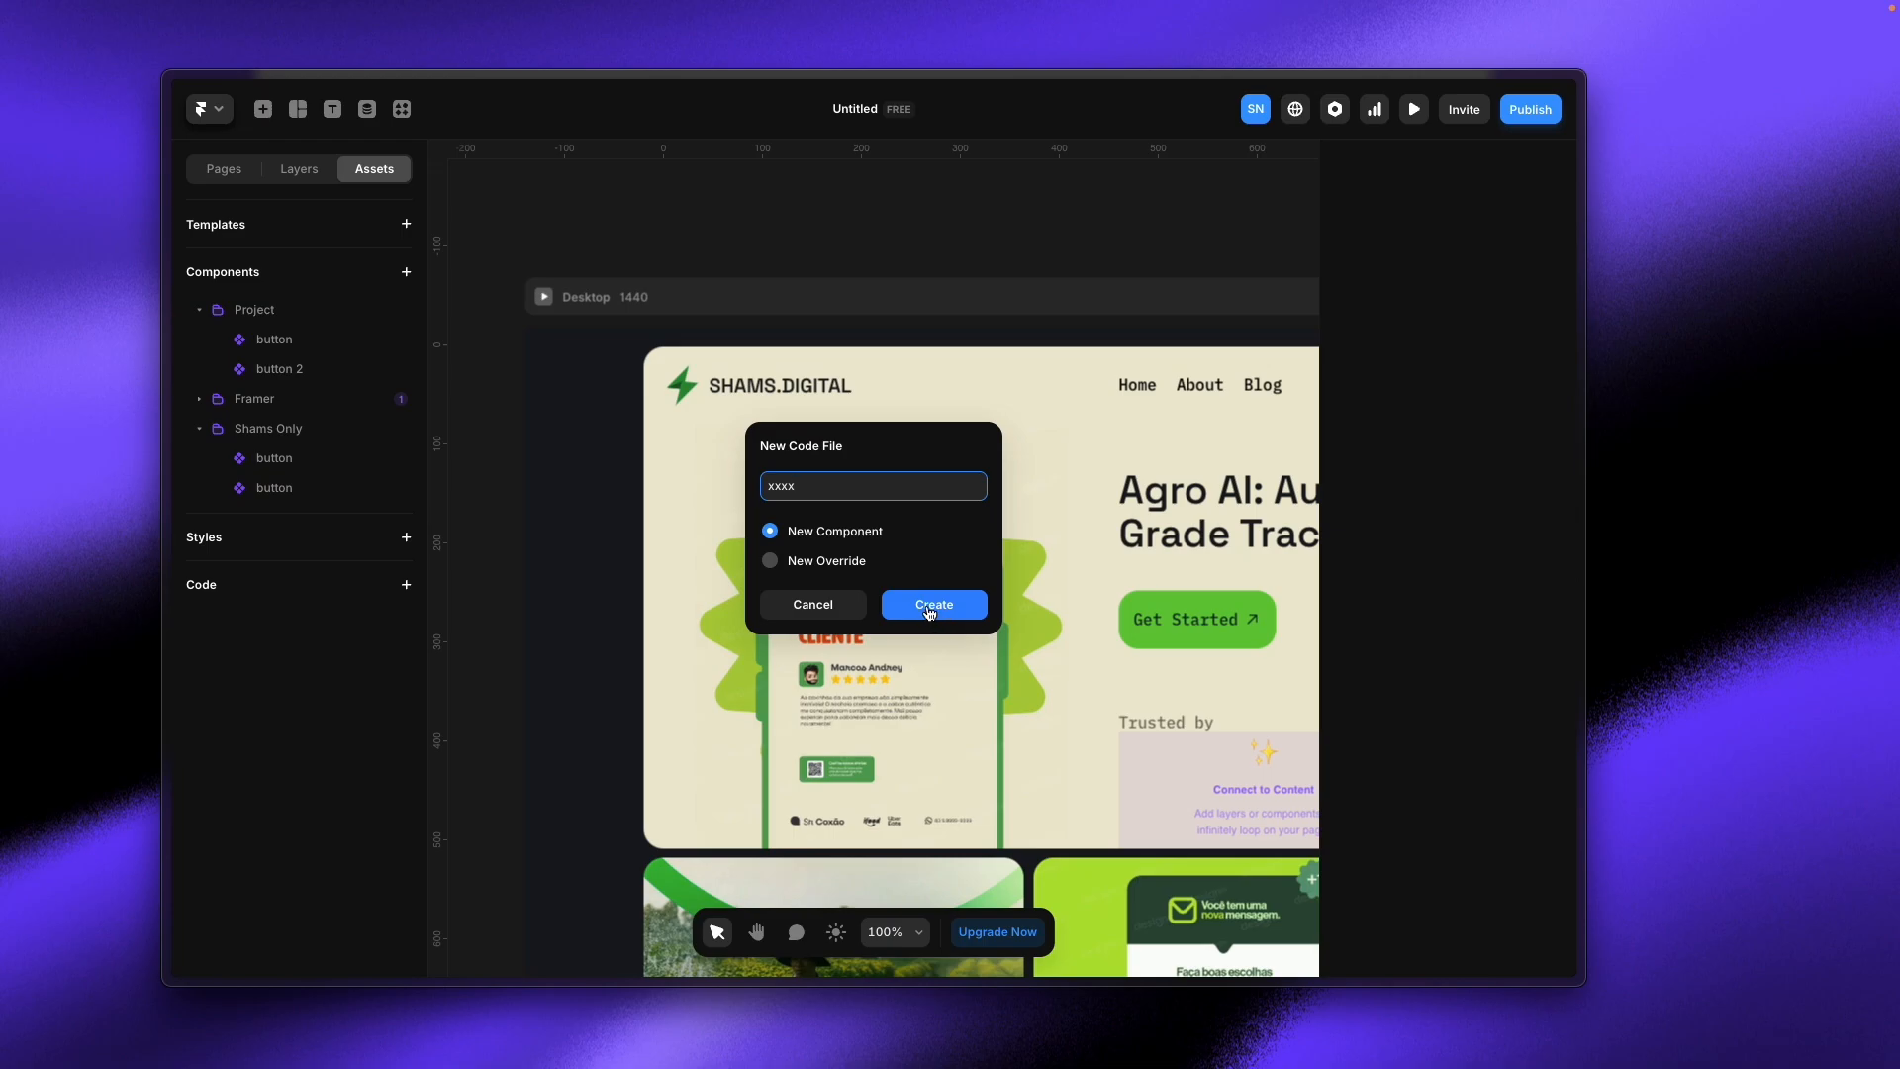
{"action": "left_click", "coordinate": [935, 605]}
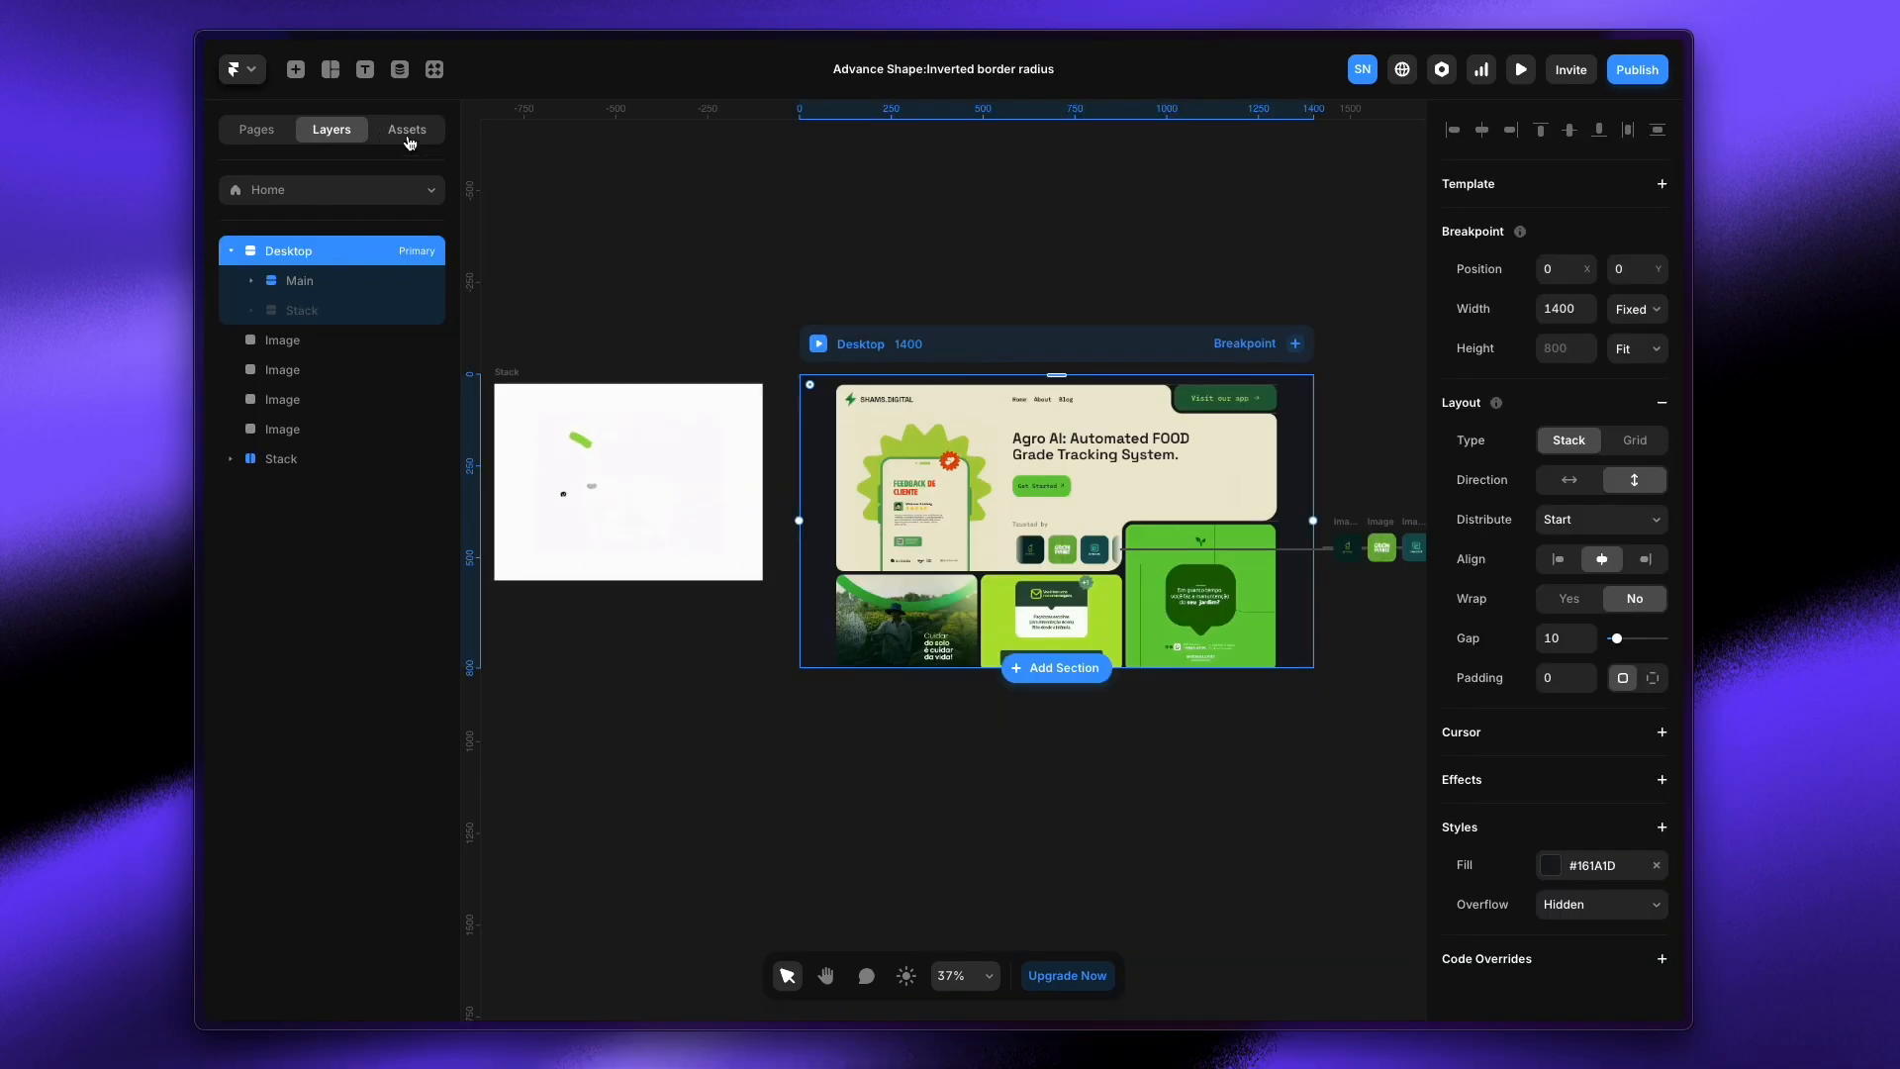
Drag the PreLoader component from Assets onto the Desktop frame and select the logo-animation stack
{"action": "left_click", "coordinate": [407, 131]}
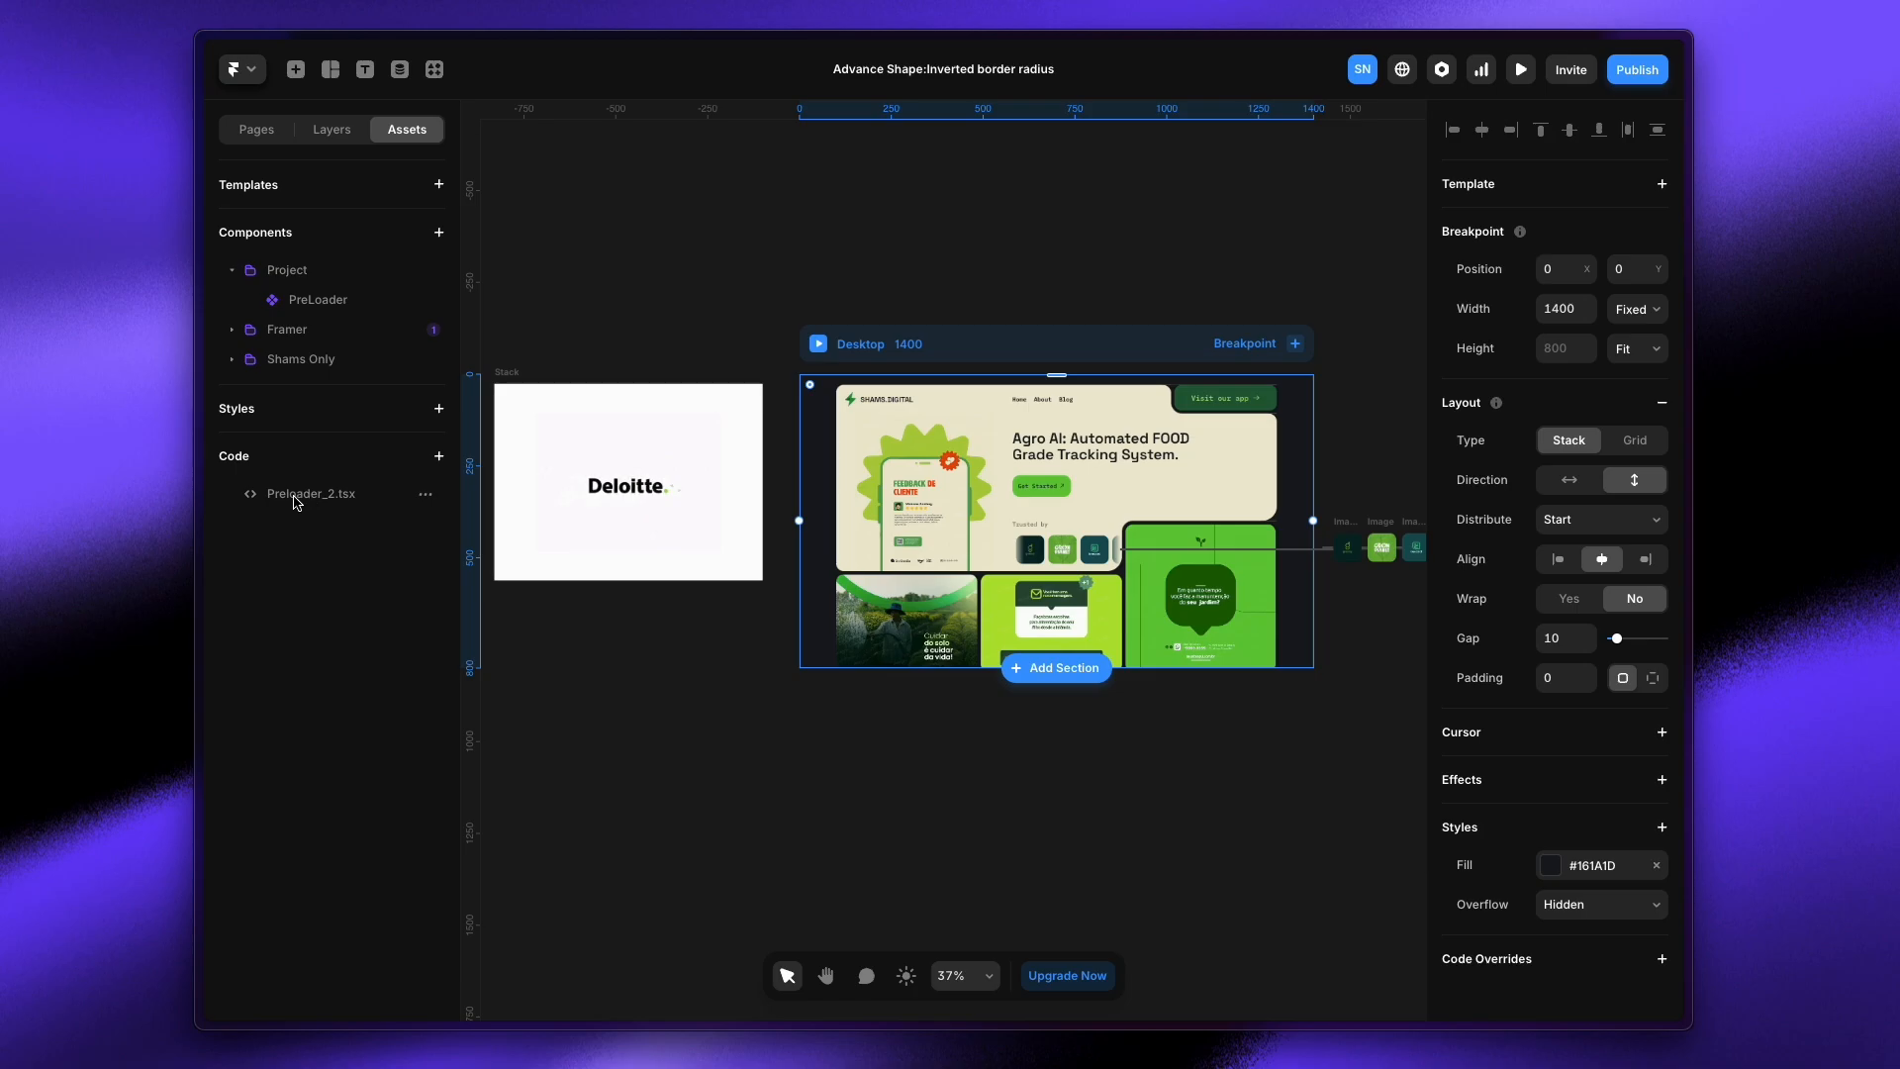
{"action": "left_click_drag", "start_coordinate": [309, 493], "coordinate": [713, 788]}
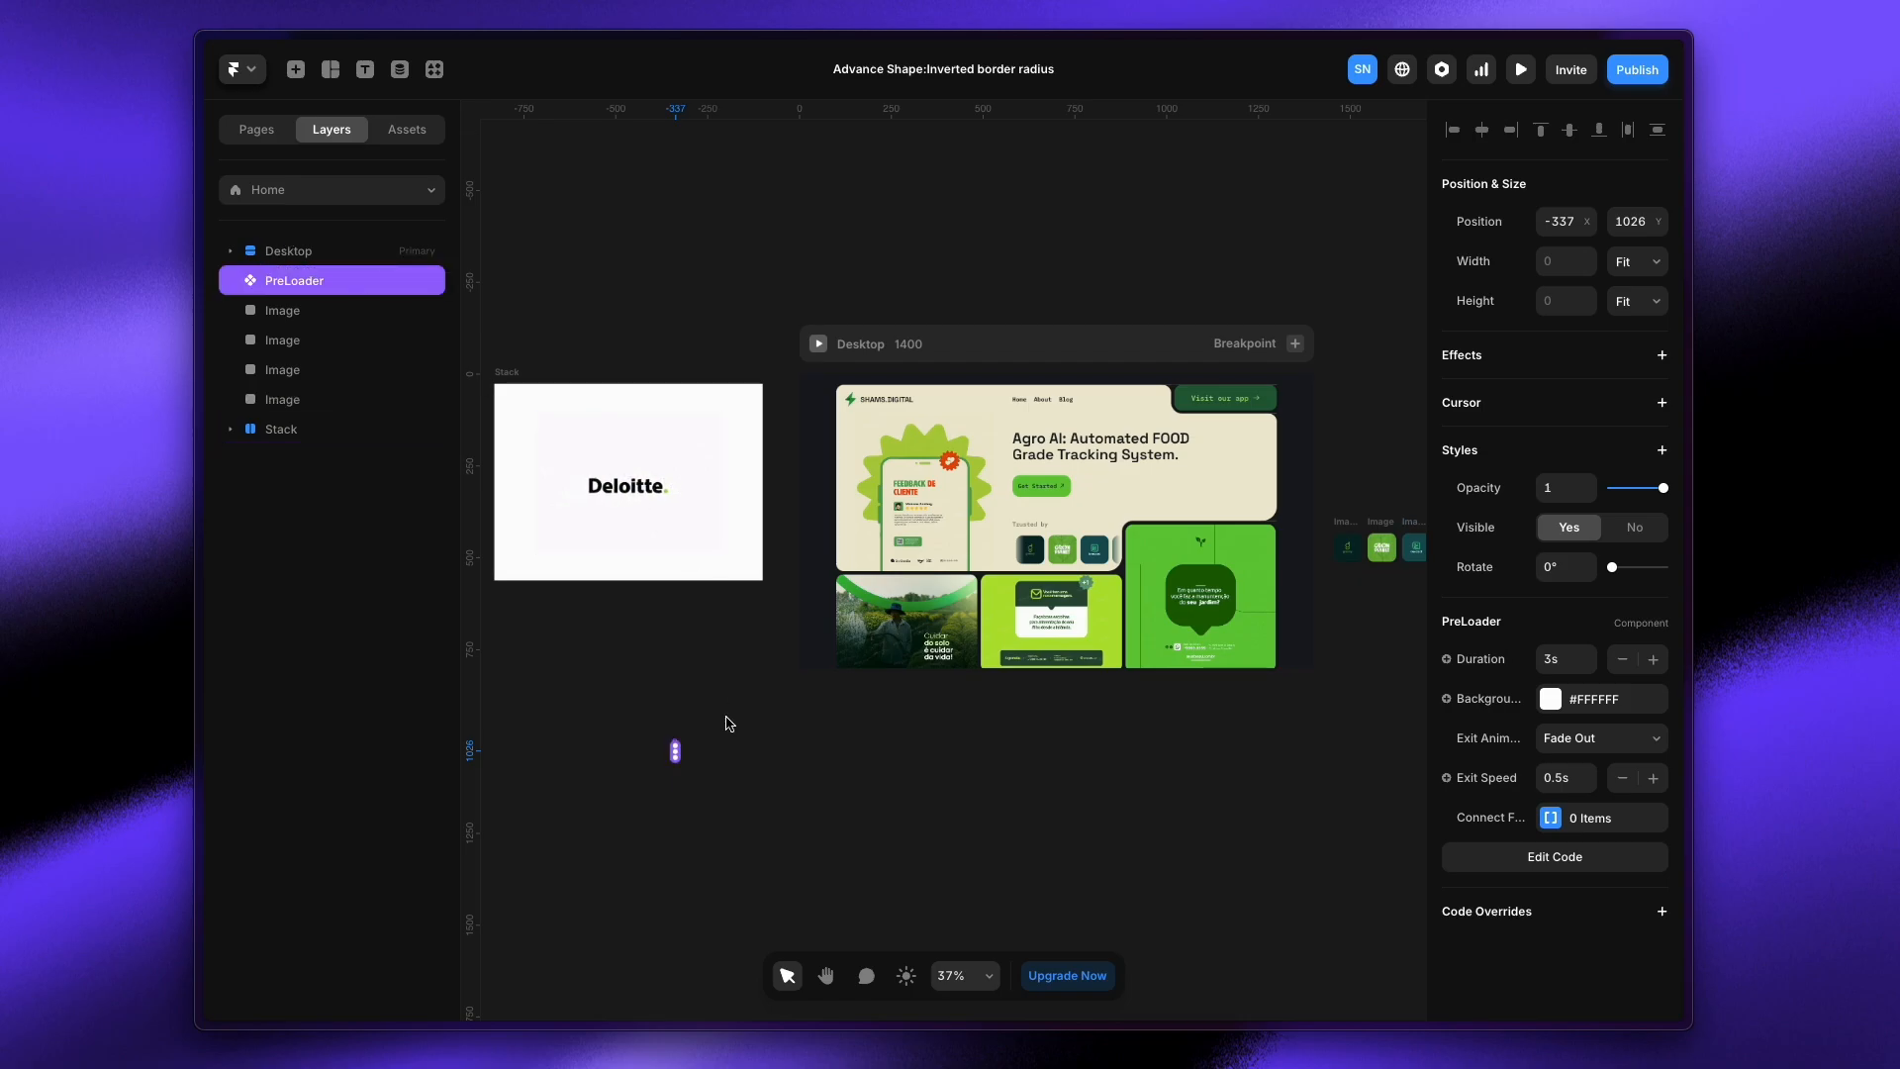
{"action": "left_click", "coordinate": [289, 251]}
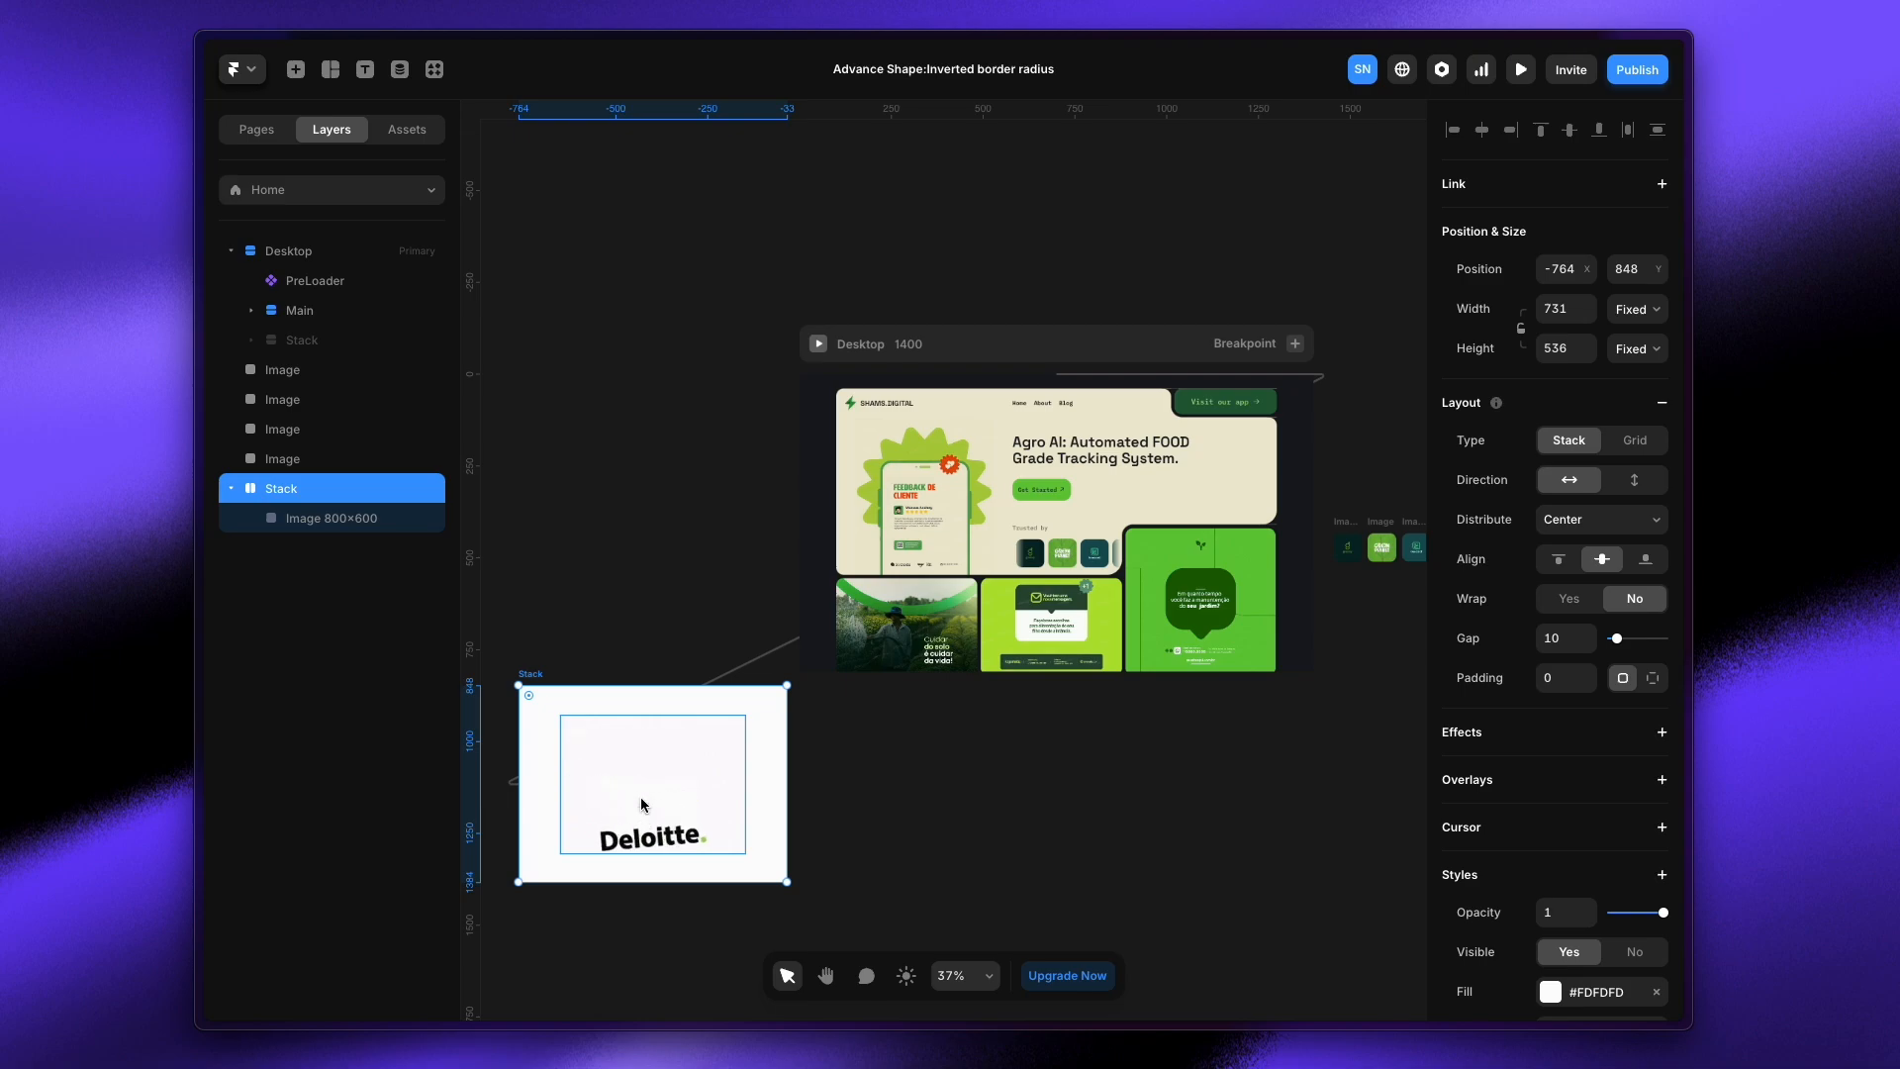
Link the PreLoader's Connect Frame to the logo stack and reselect PreLoader in Layers
{"action": "left_click", "coordinate": [333, 519]}
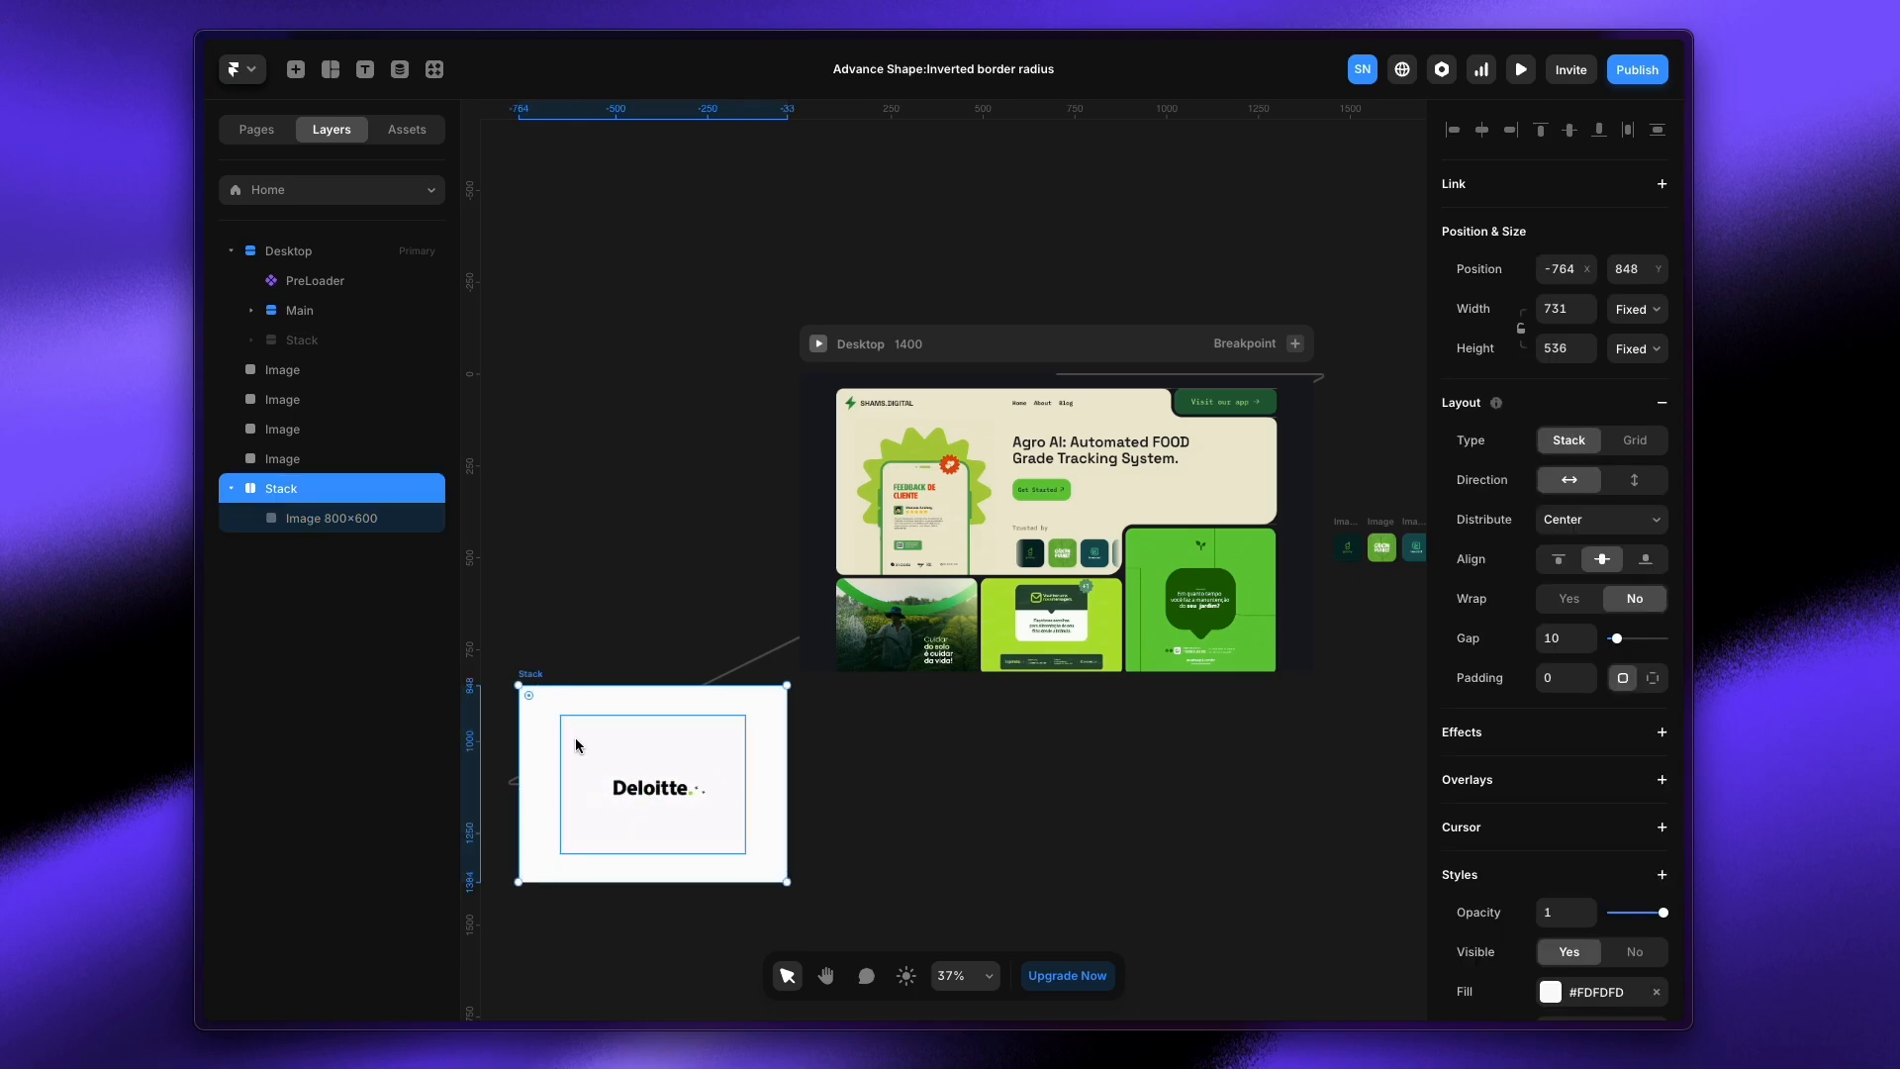
{"action": "left_click", "coordinate": [315, 281]}
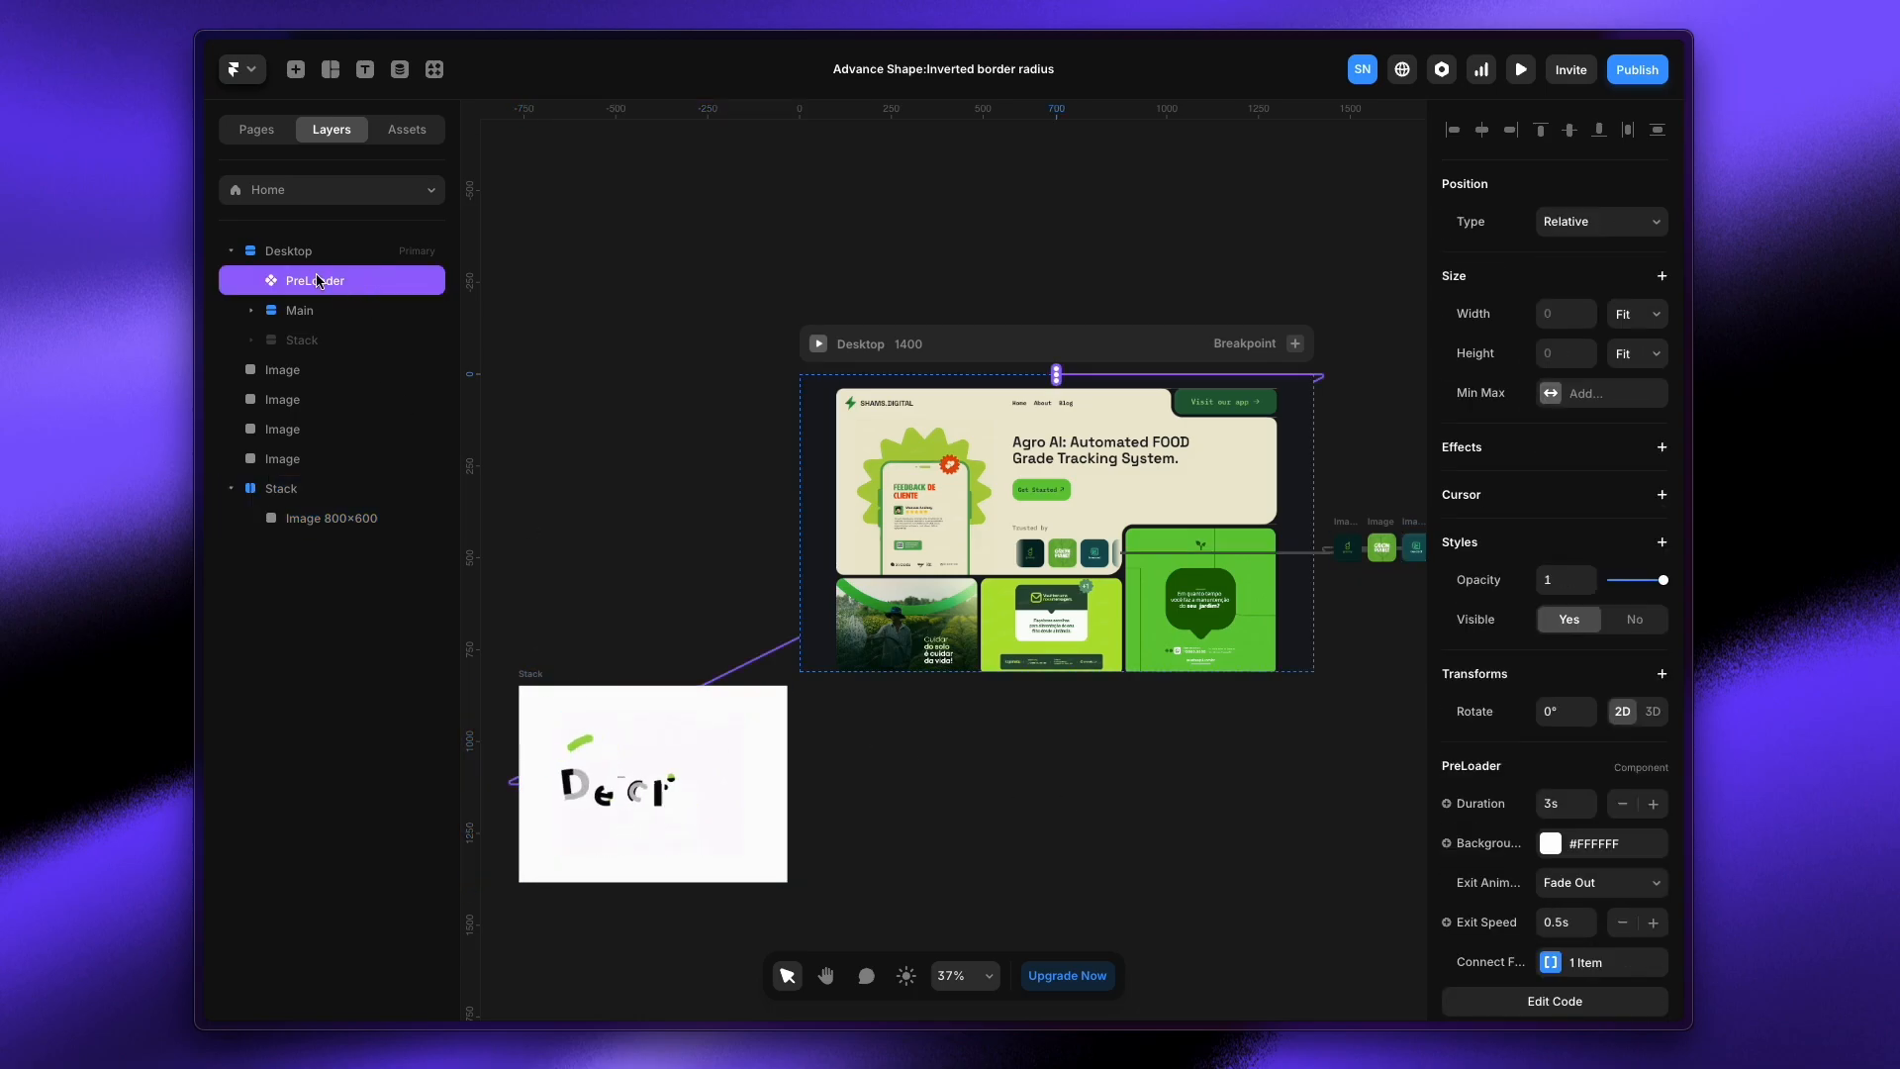
Set the PreLoader duration to 5 seconds, deselect, then reselect PreLoader
{"action": "scroll", "scroll_direction": "down", "scroll_amount": 3}
{"action": "type", "text": "5"}
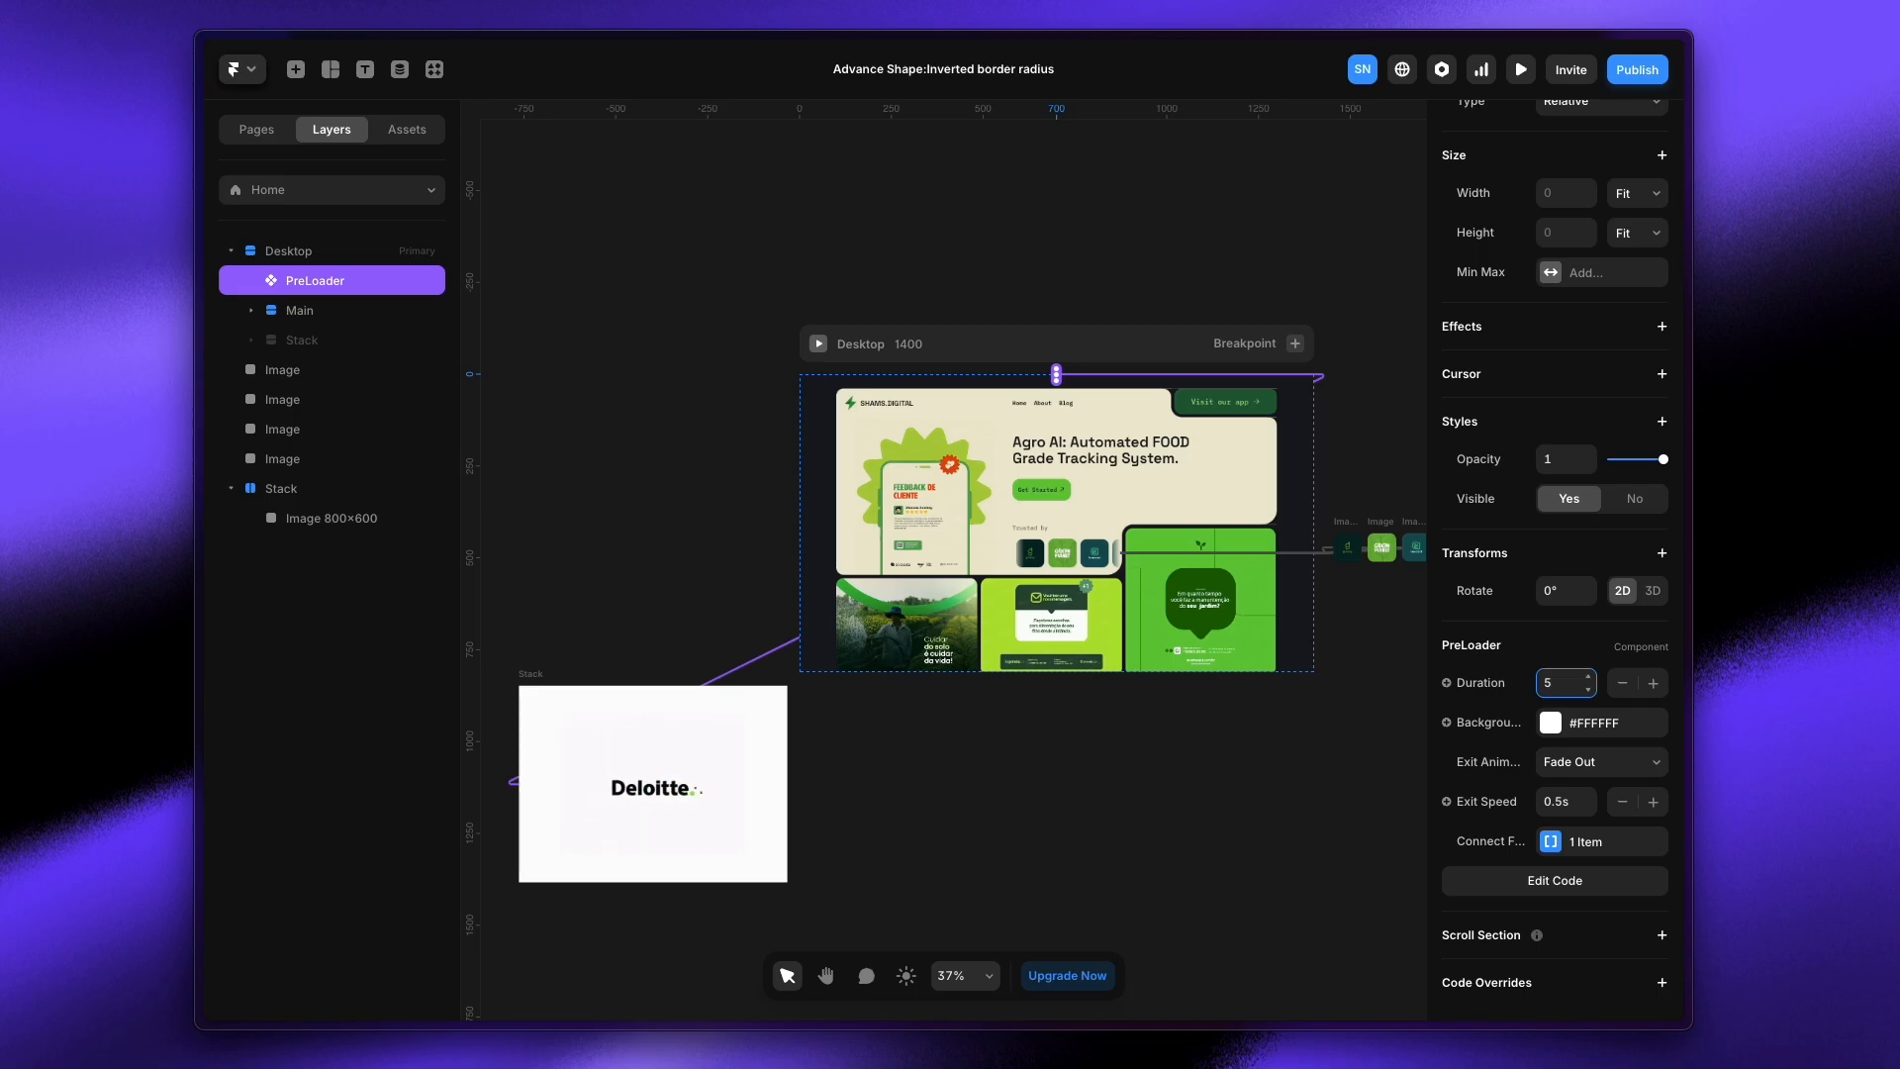
{"action": "left_click", "coordinate": [331, 518]}
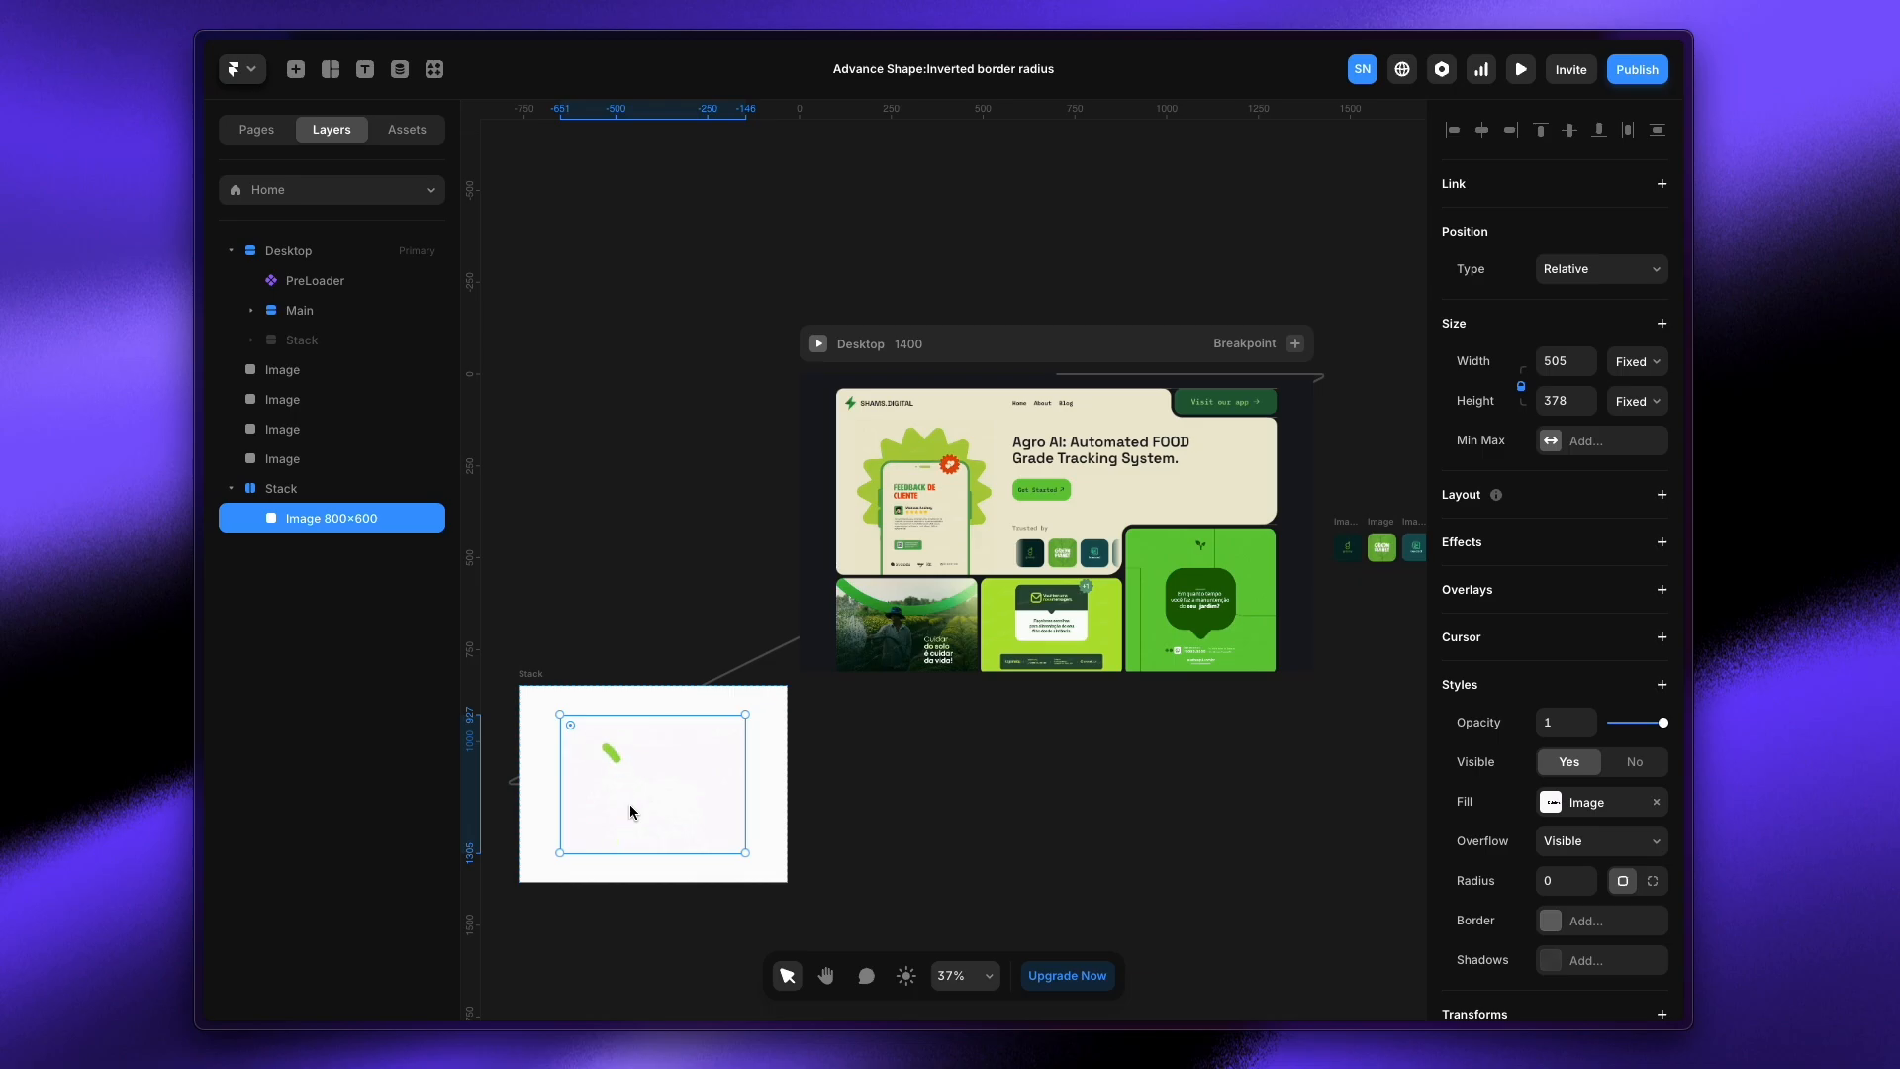
{"action": "left_click", "coordinate": [315, 281]}
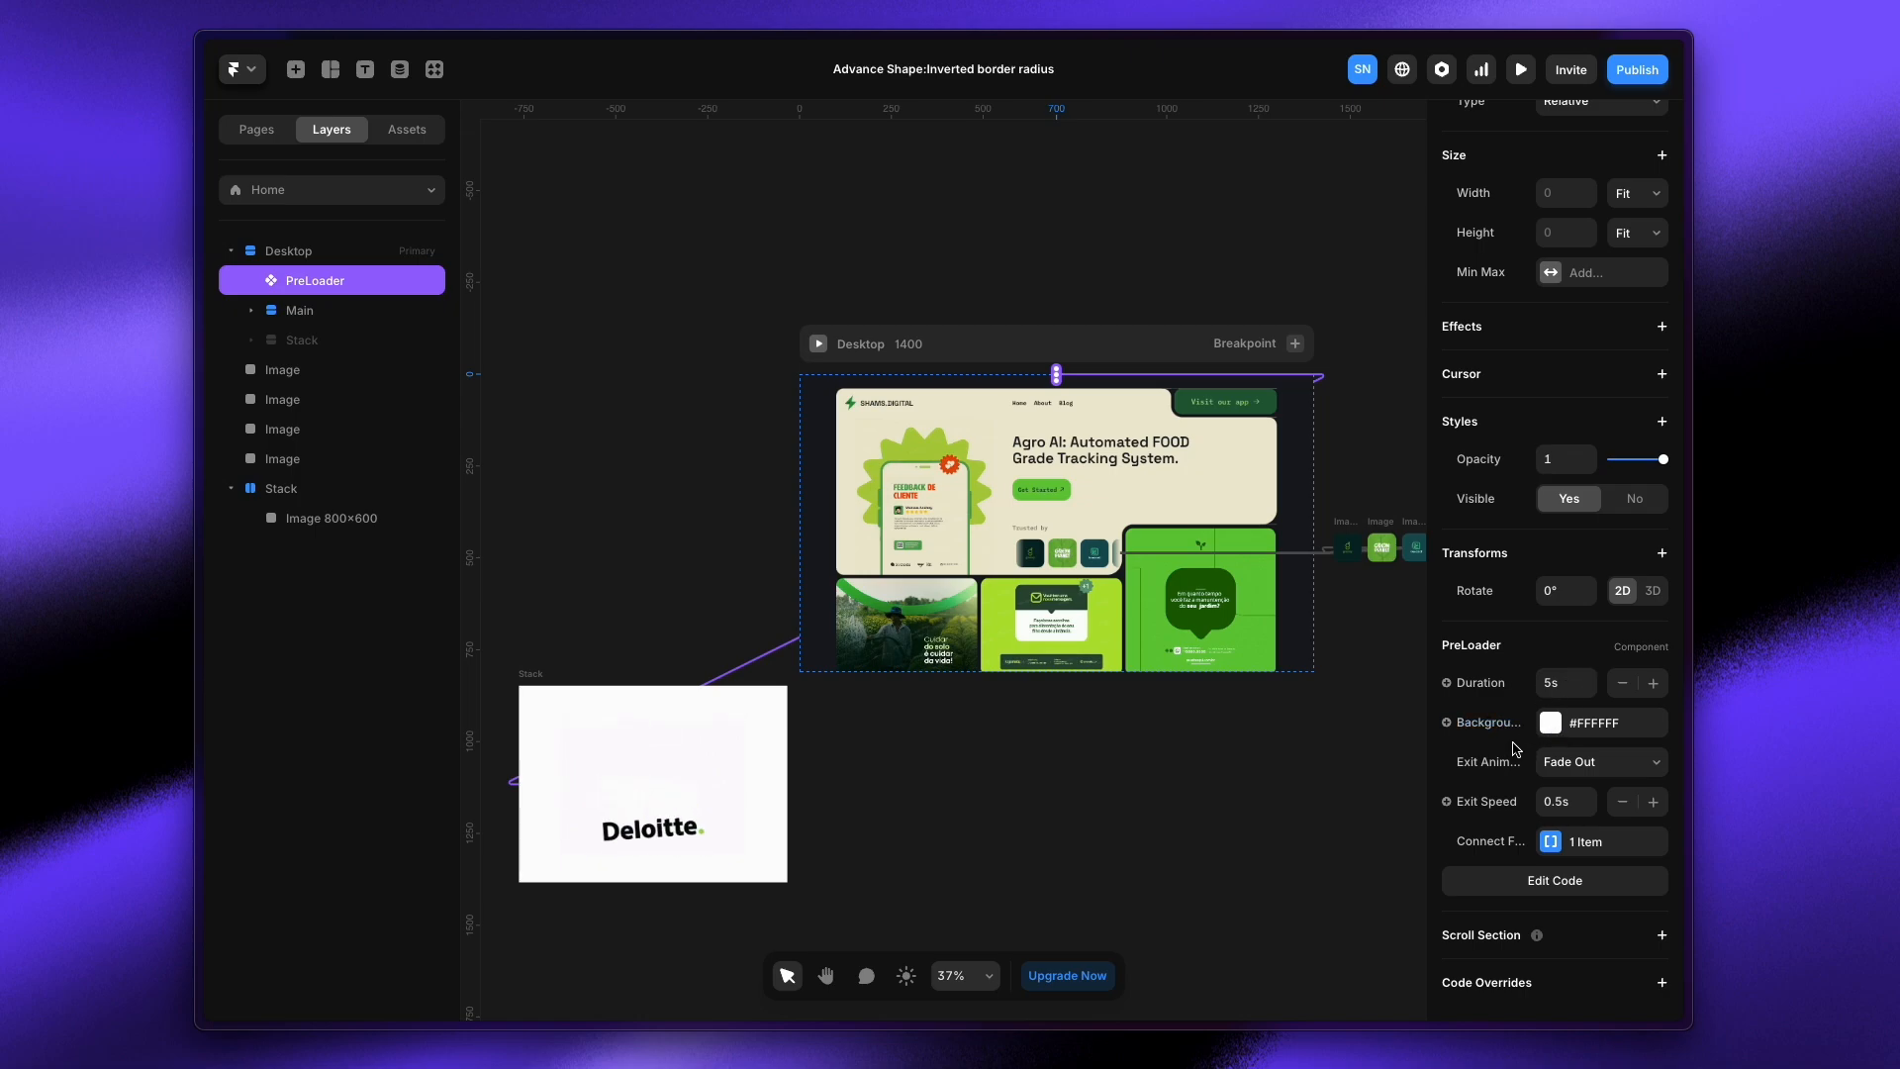
Set the exit animation to Swipe Up and confirm Connect Frame still lists the Stack
{"action": "left_click", "coordinate": [1602, 762]}
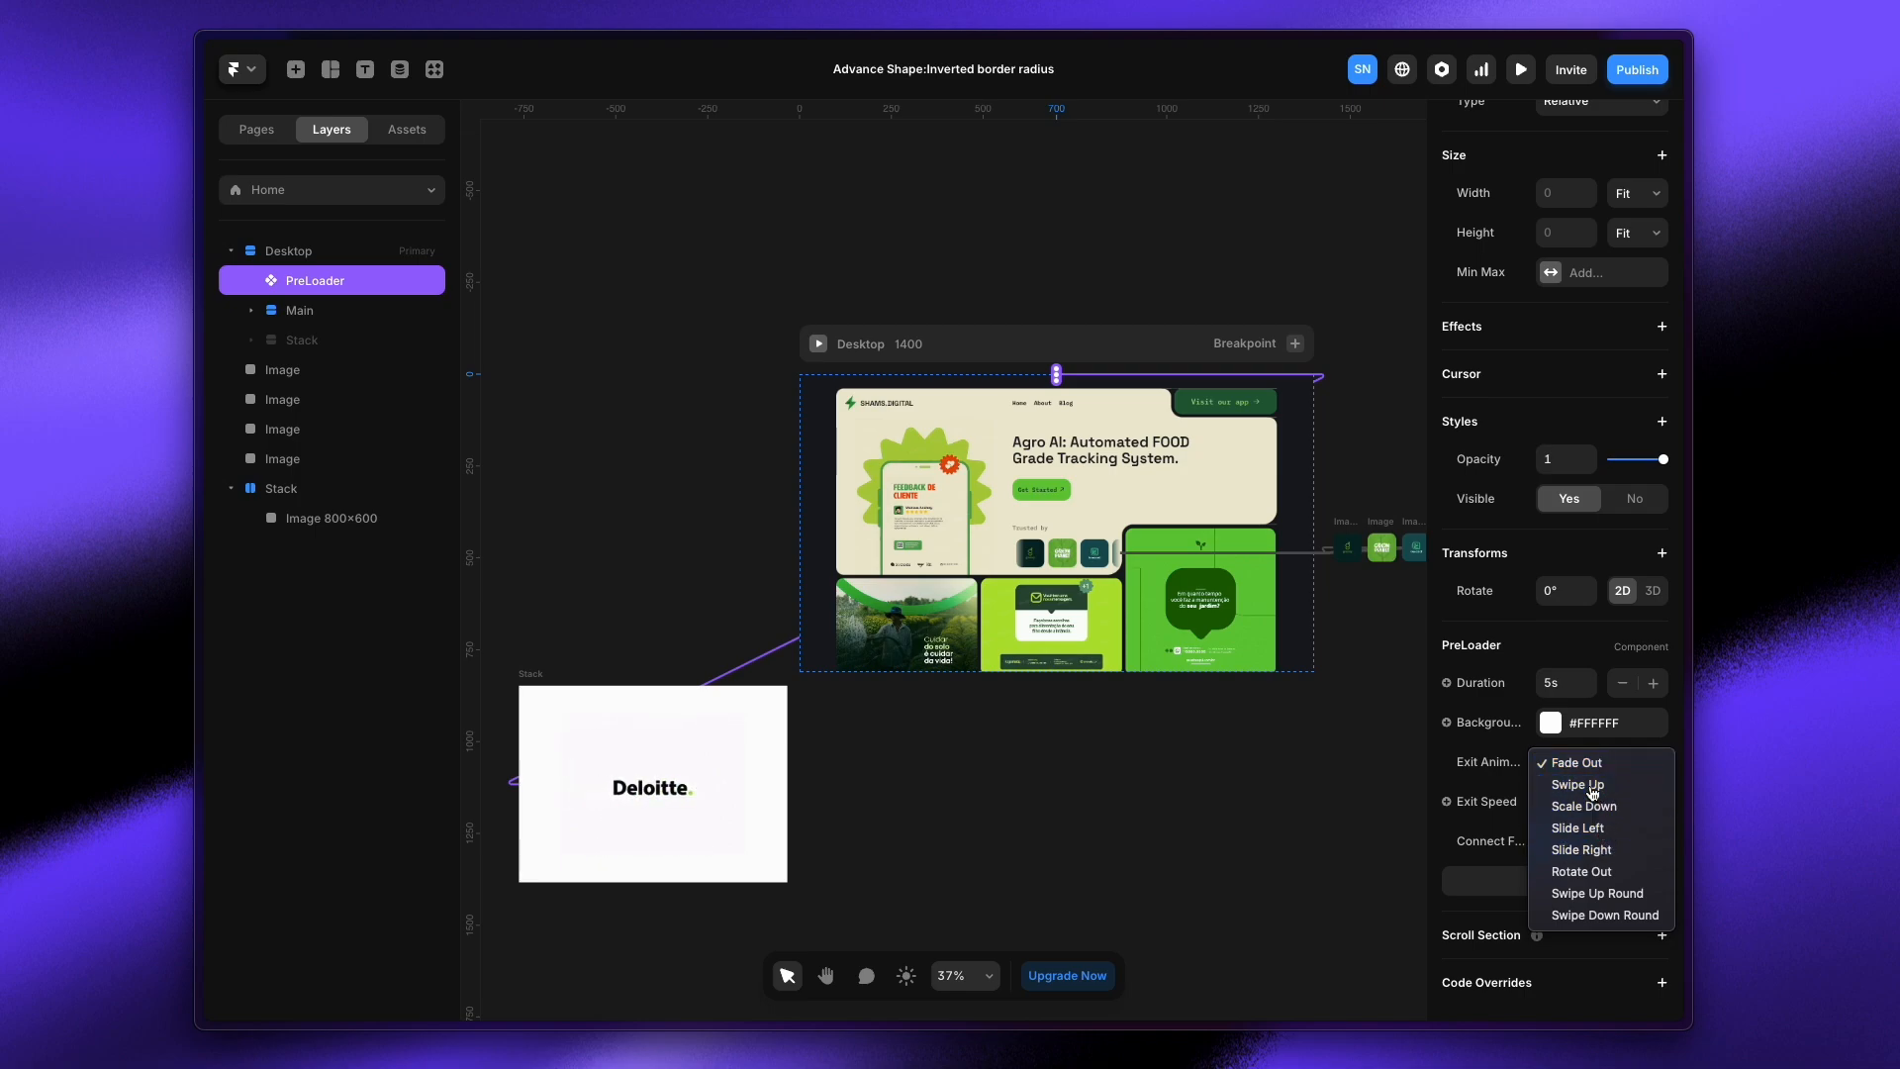
{"action": "left_click", "coordinate": [1578, 784]}
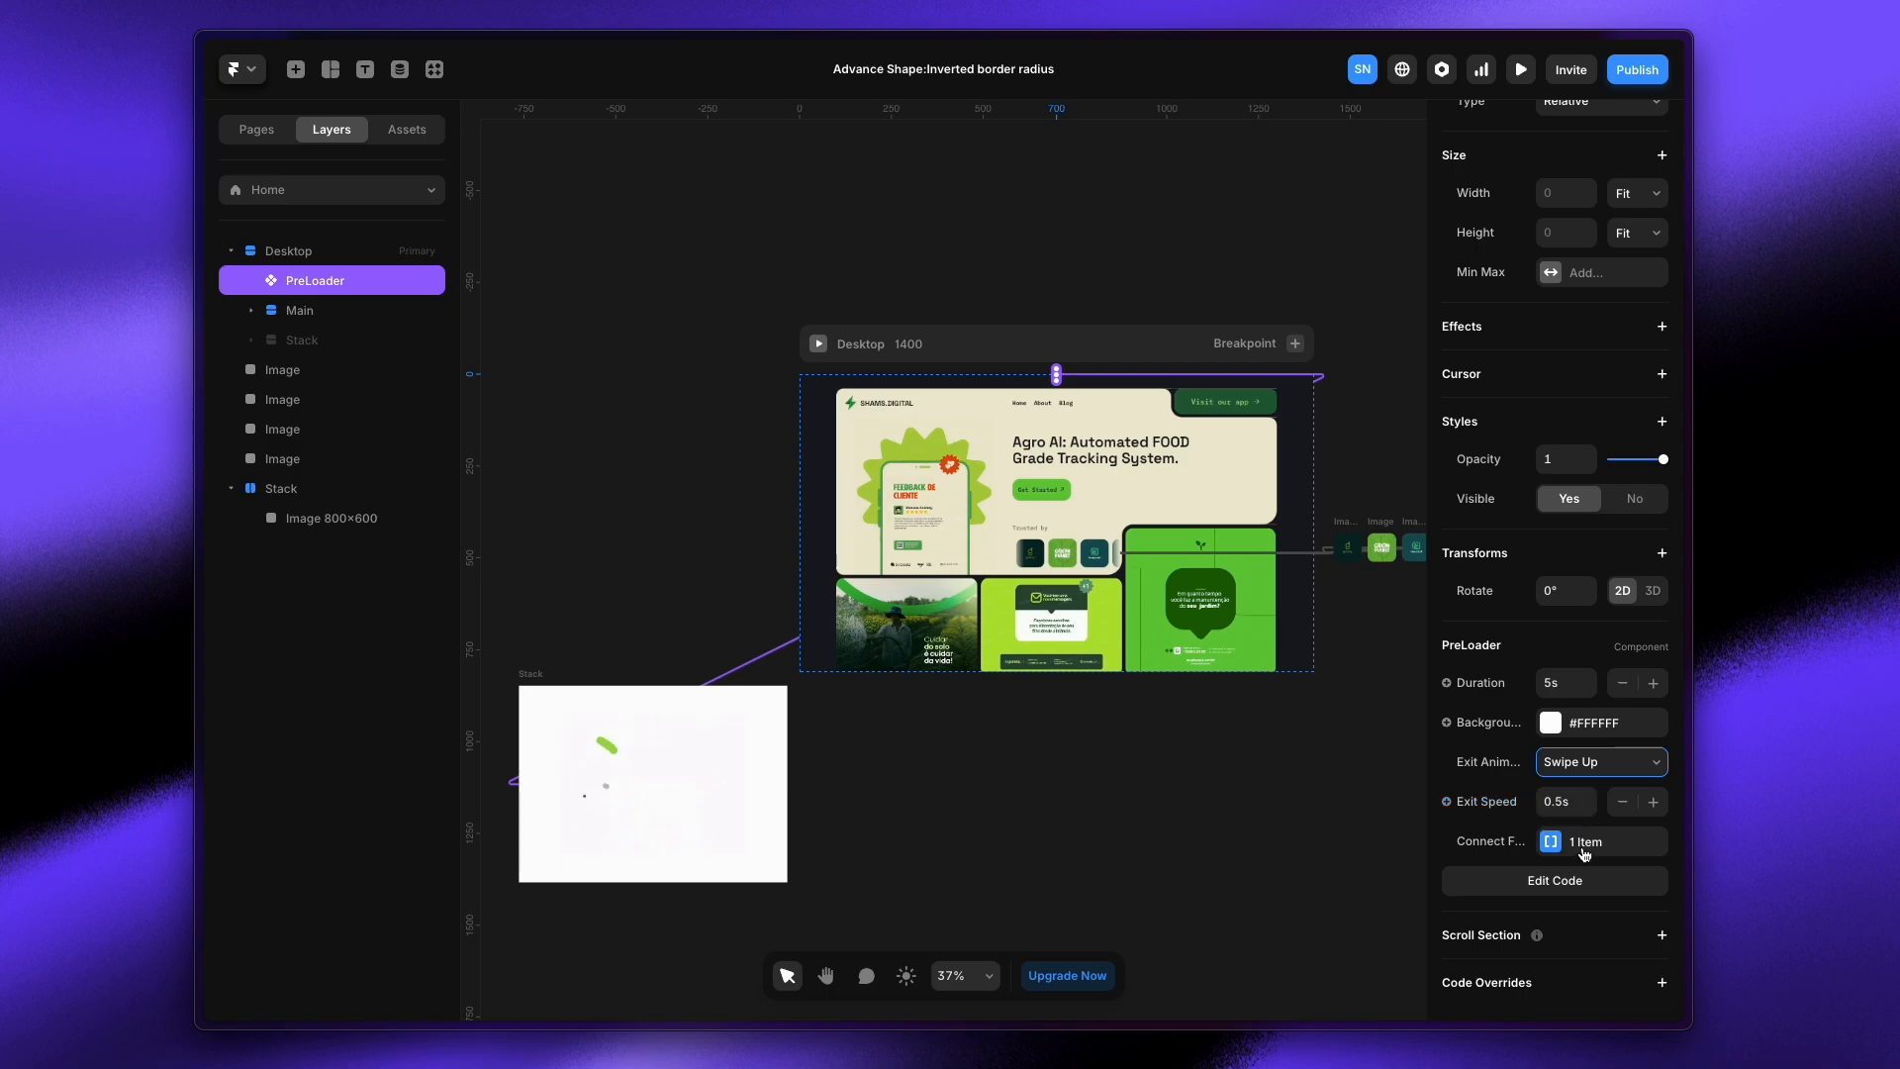
{"action": "left_click", "coordinate": [1584, 842]}
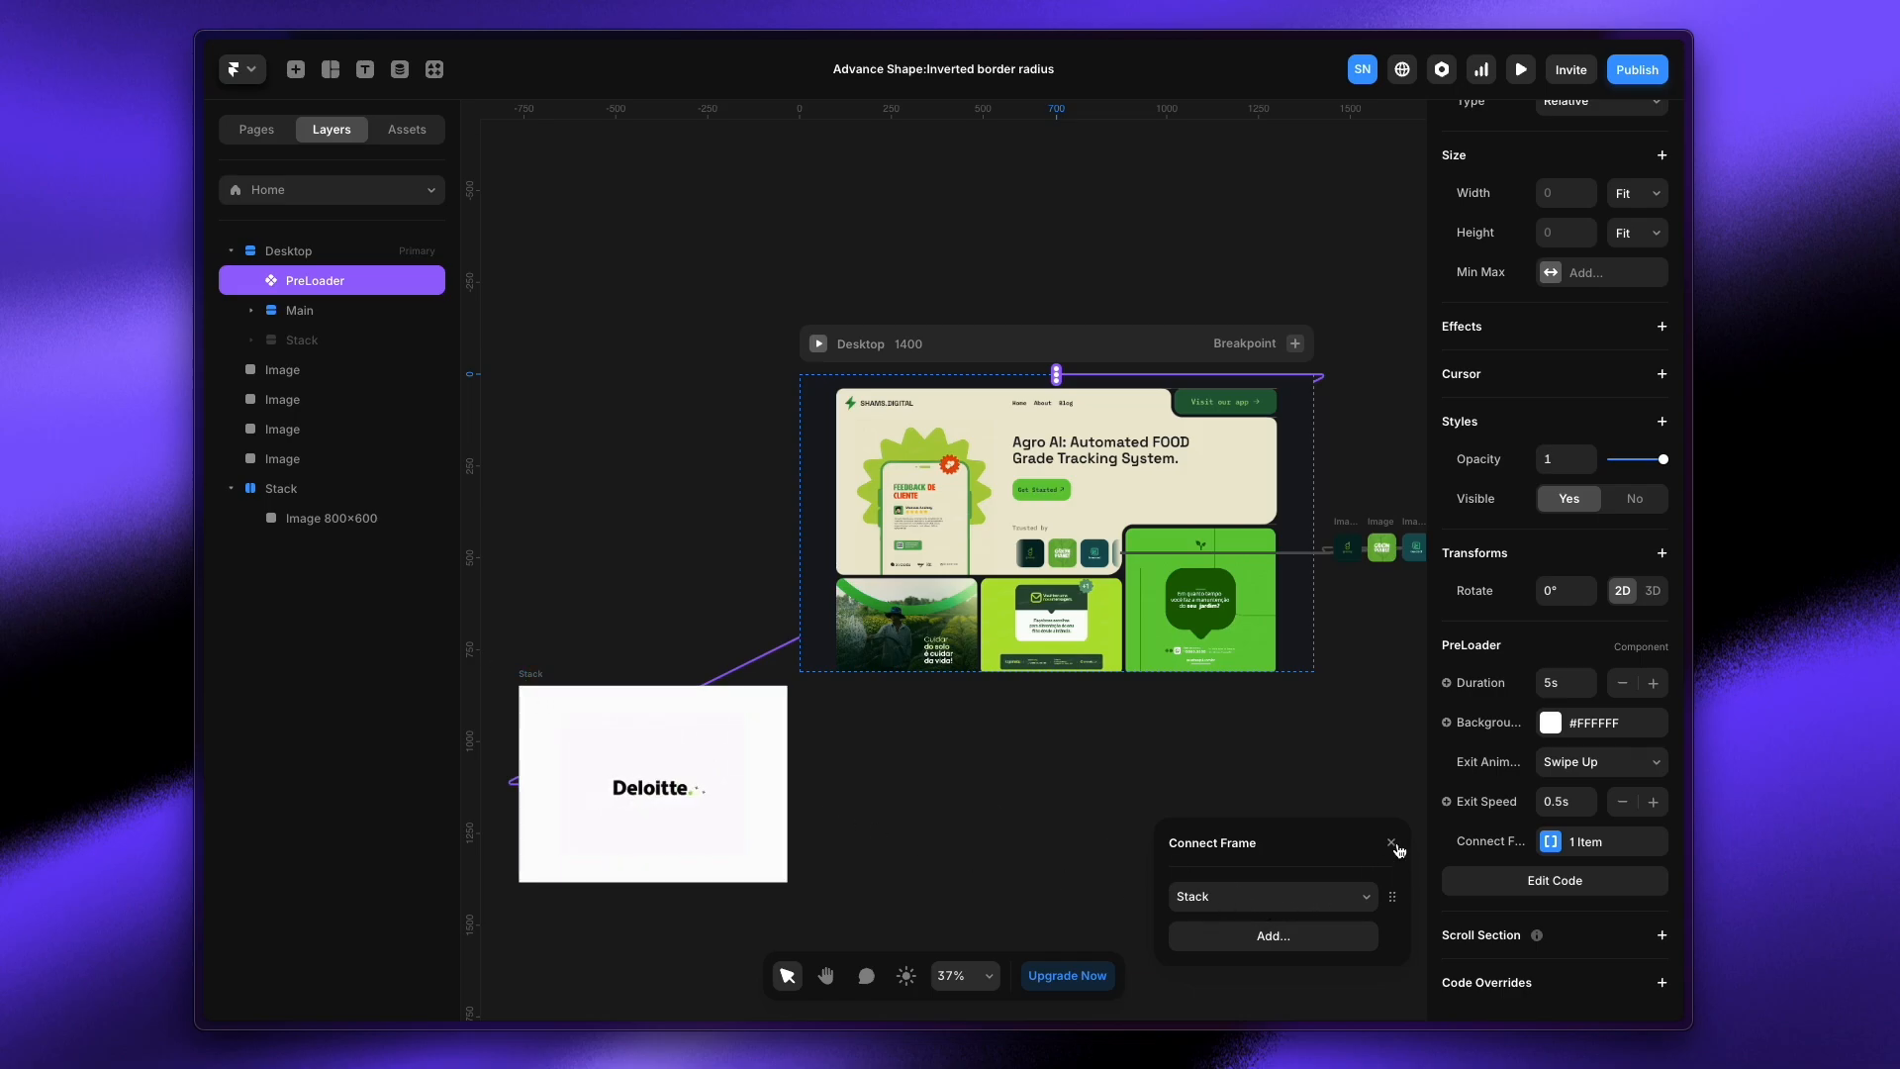
{"action": "left_click", "coordinate": [281, 487]}
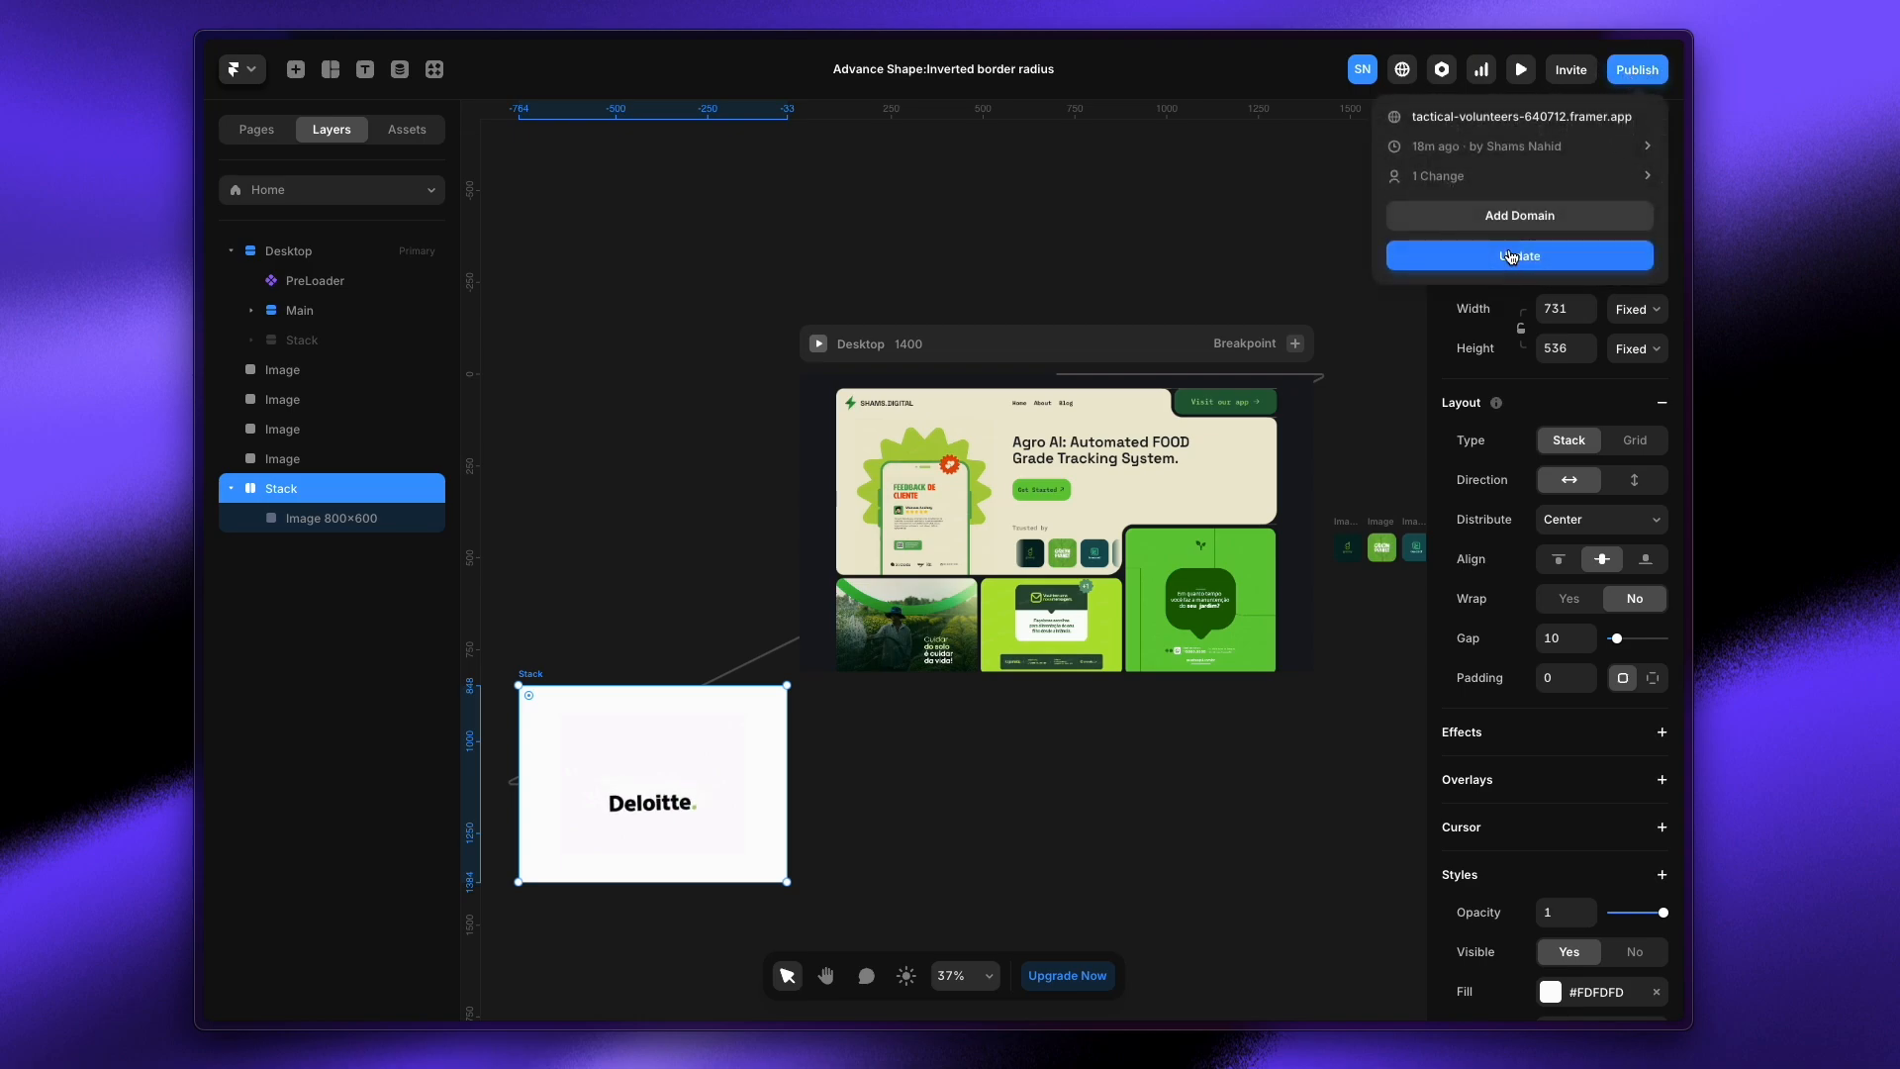
Publish the latest changes and open the live framer.app site
{"action": "left_click", "coordinate": [1520, 255]}
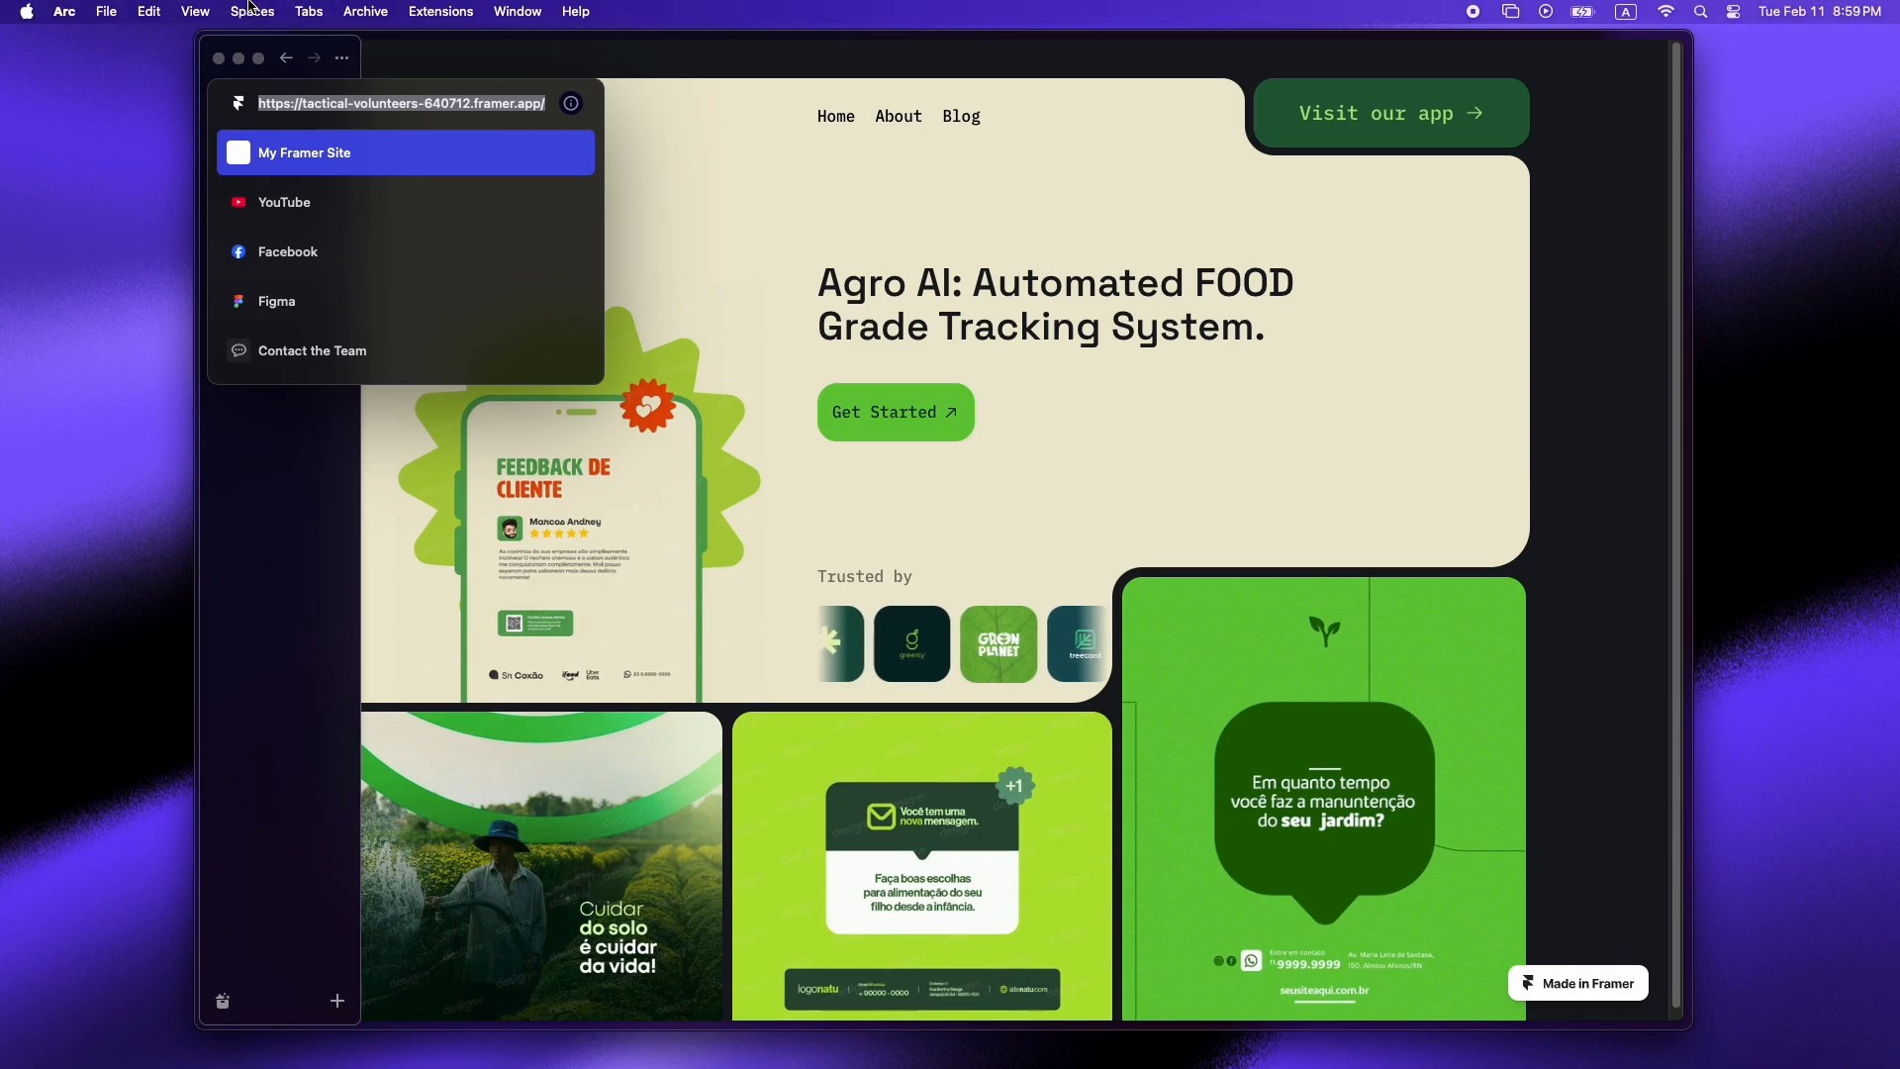
Open a new incognito Arc window via File for the published framer.app URL
{"action": "left_click", "coordinate": [107, 10]}
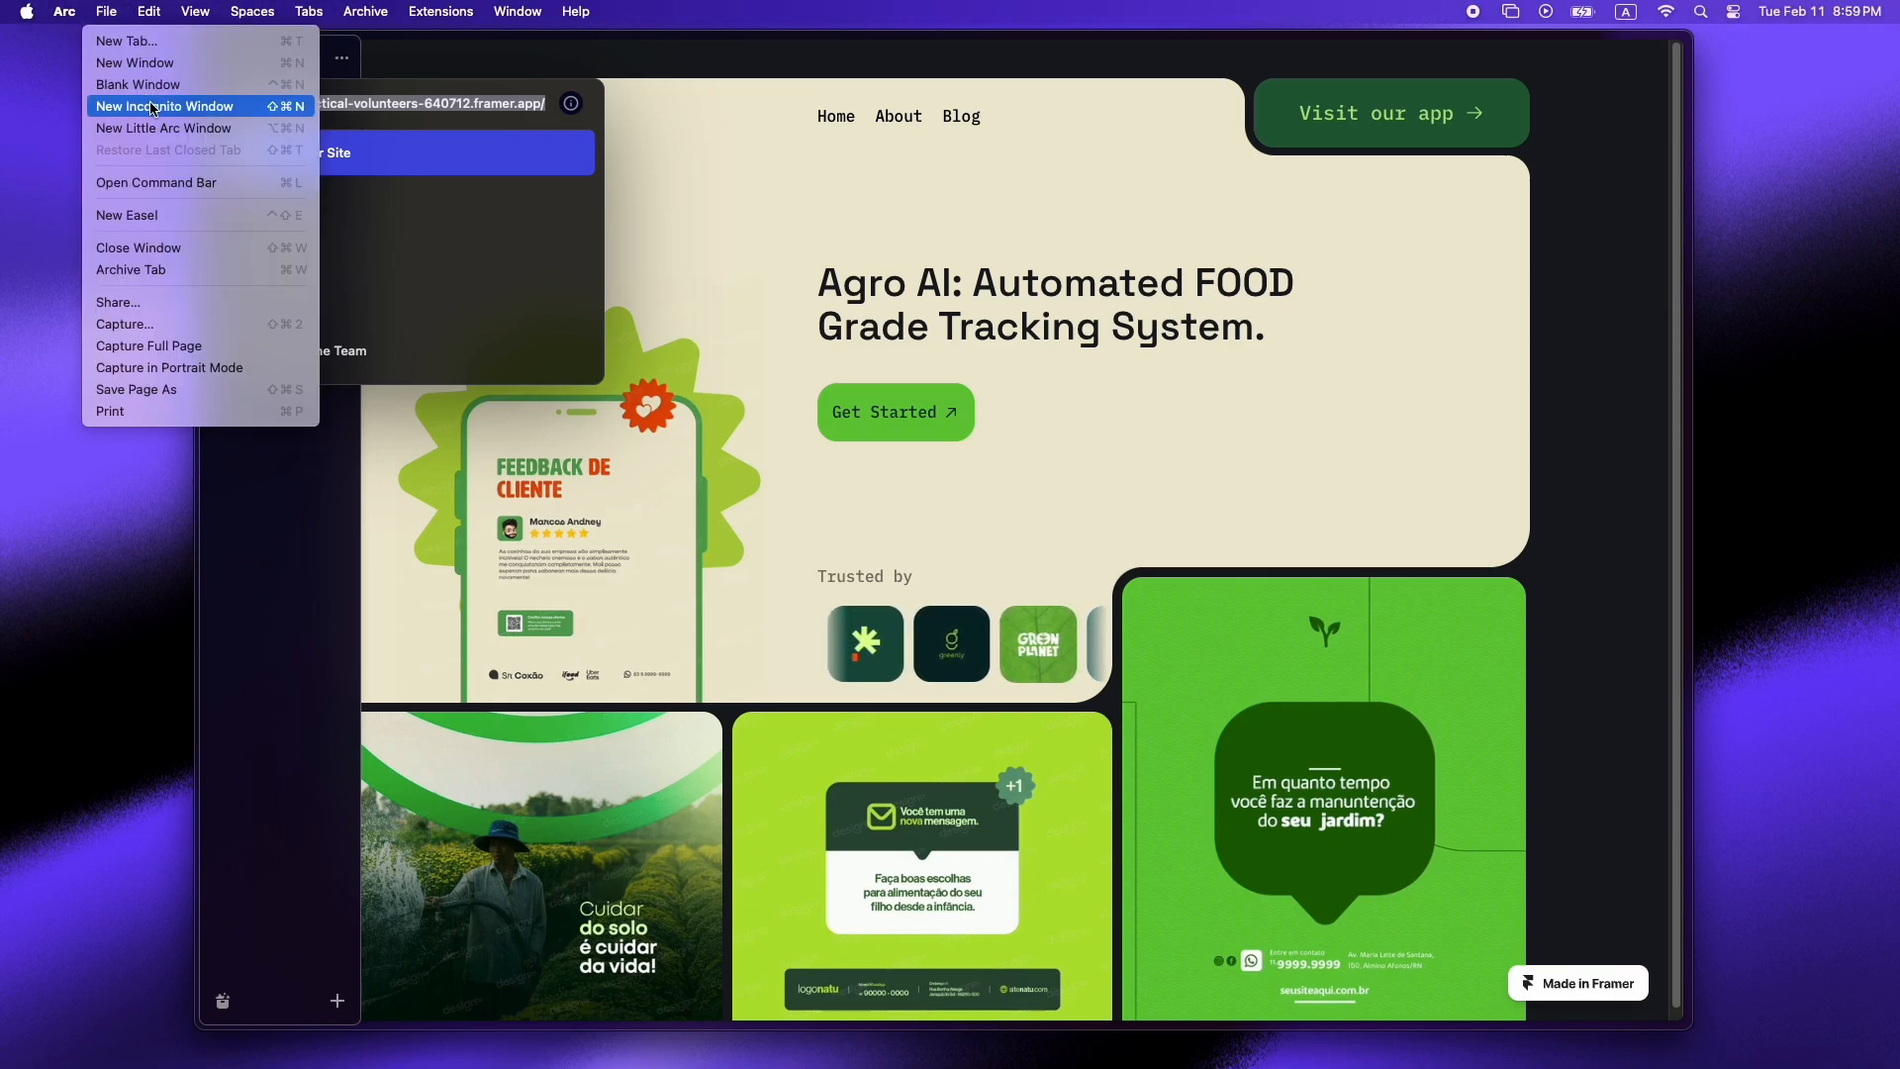
{"action": "left_click", "coordinate": [166, 107]}
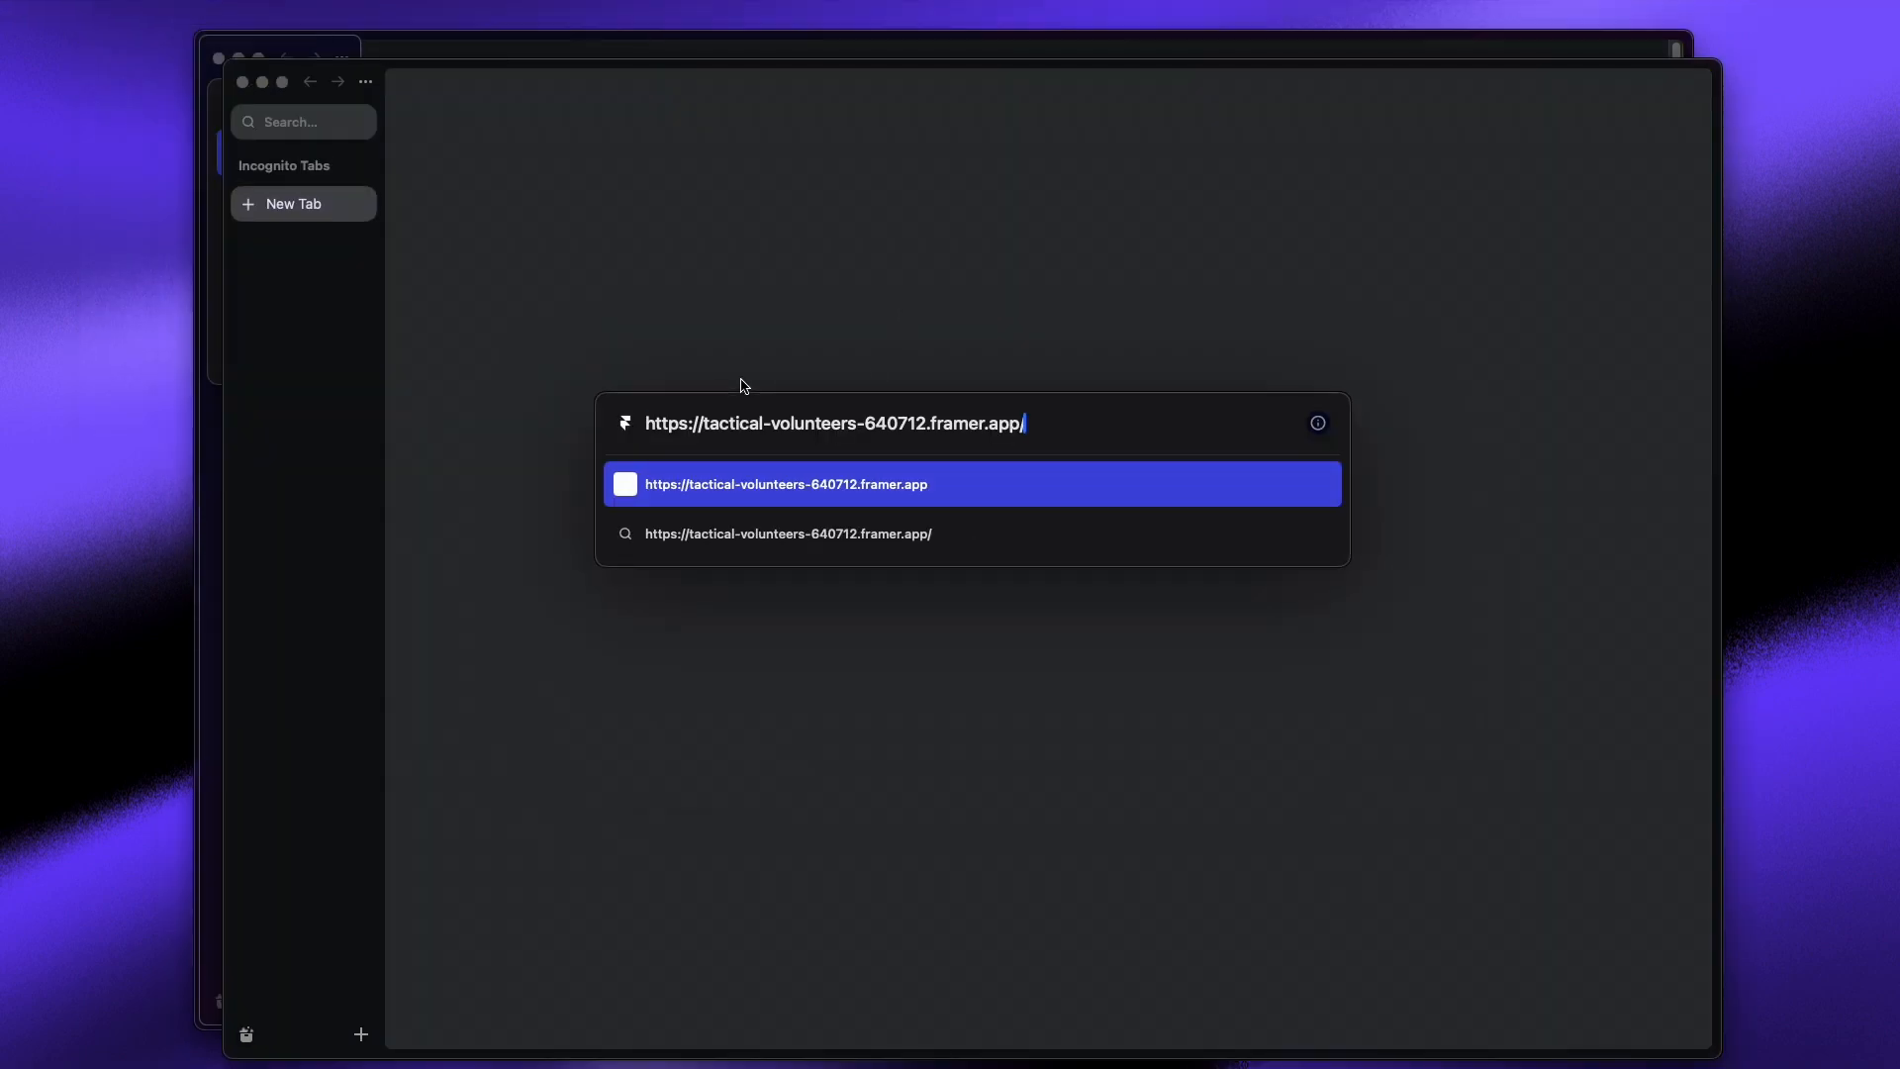